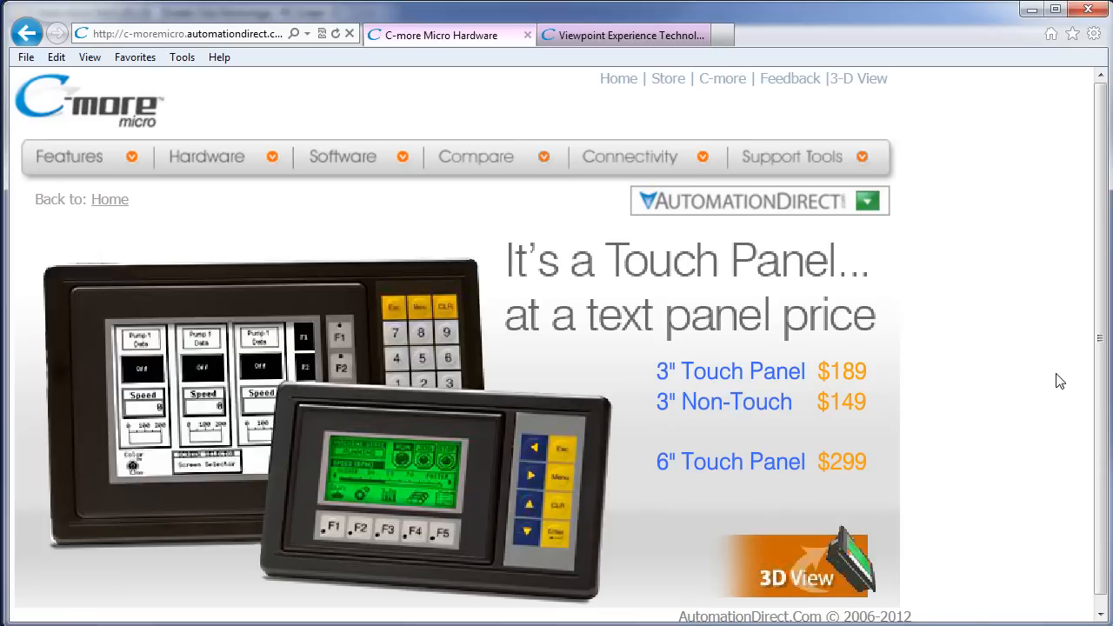
mouse_move(1034, 390)
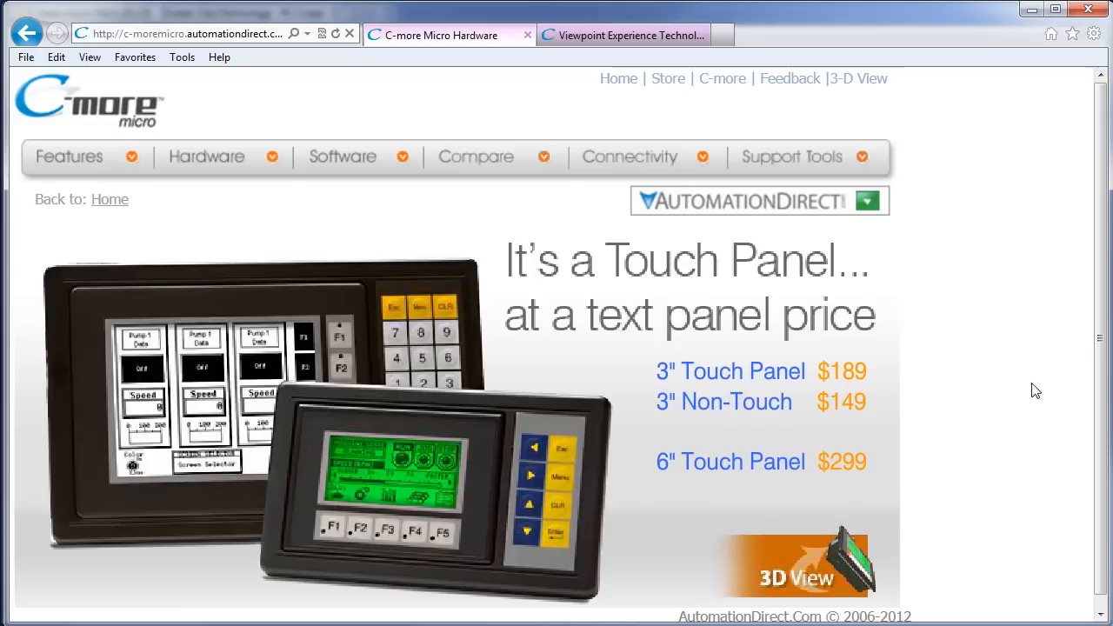
mouse_move(476, 157)
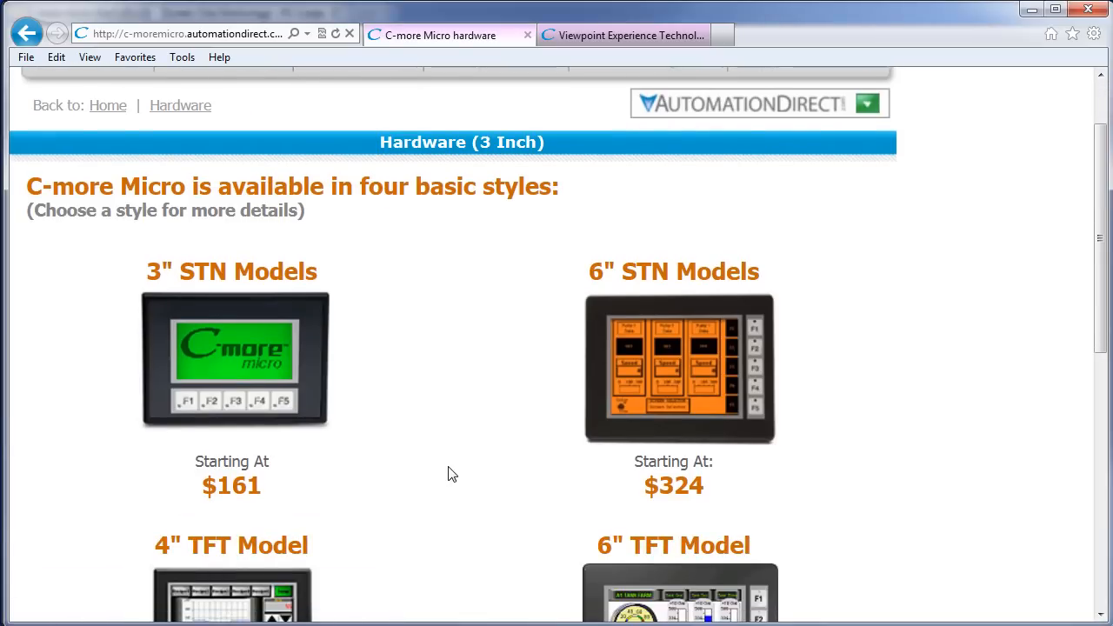
- Go to the 3" STN models page and view the 5-Color Backlight and High Contrast versions
left_click(234, 359)
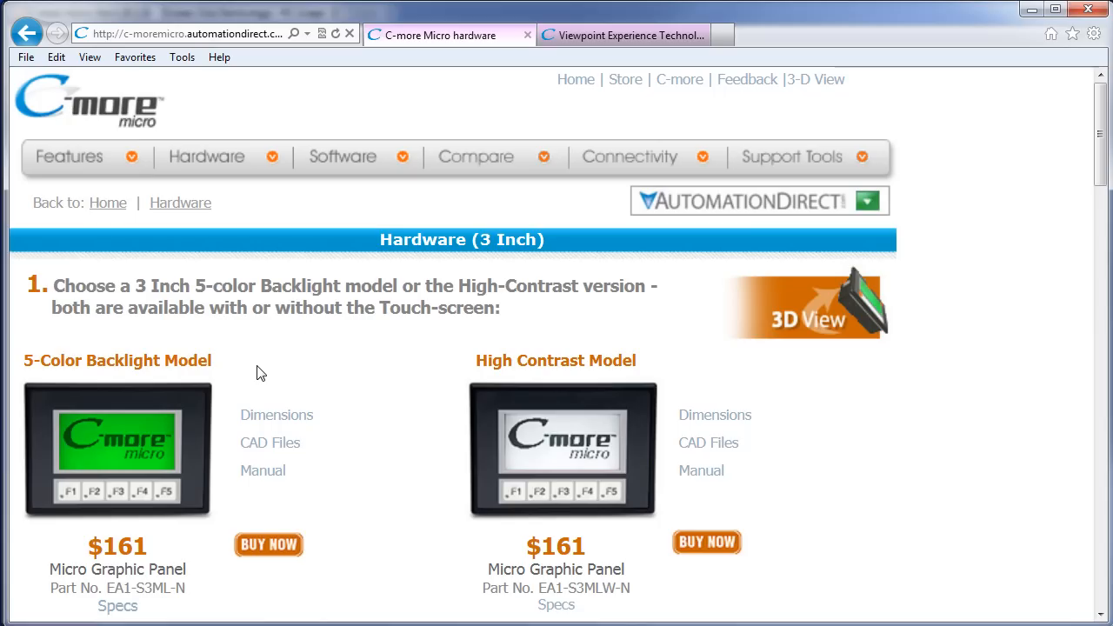
scroll("down", 3)
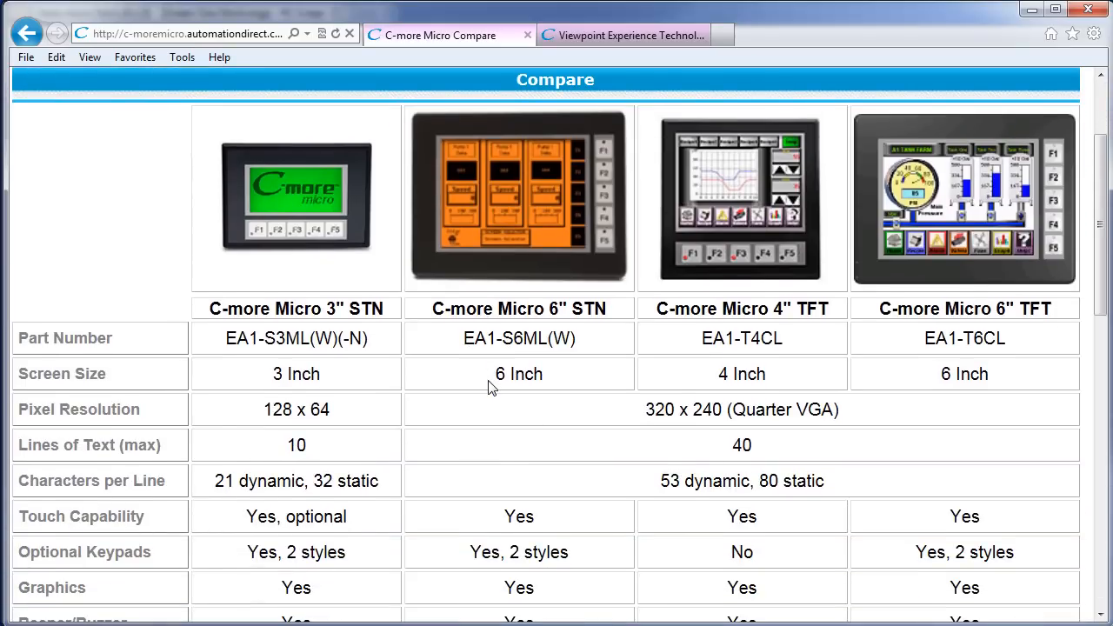
mouse_move(496, 397)
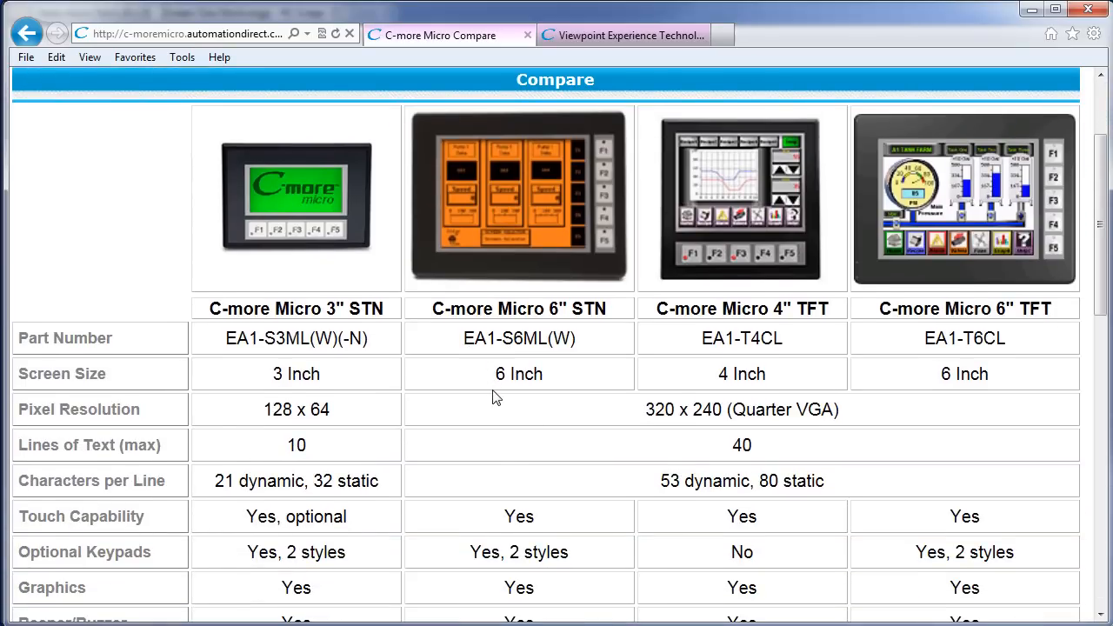
mouse_move(372, 230)
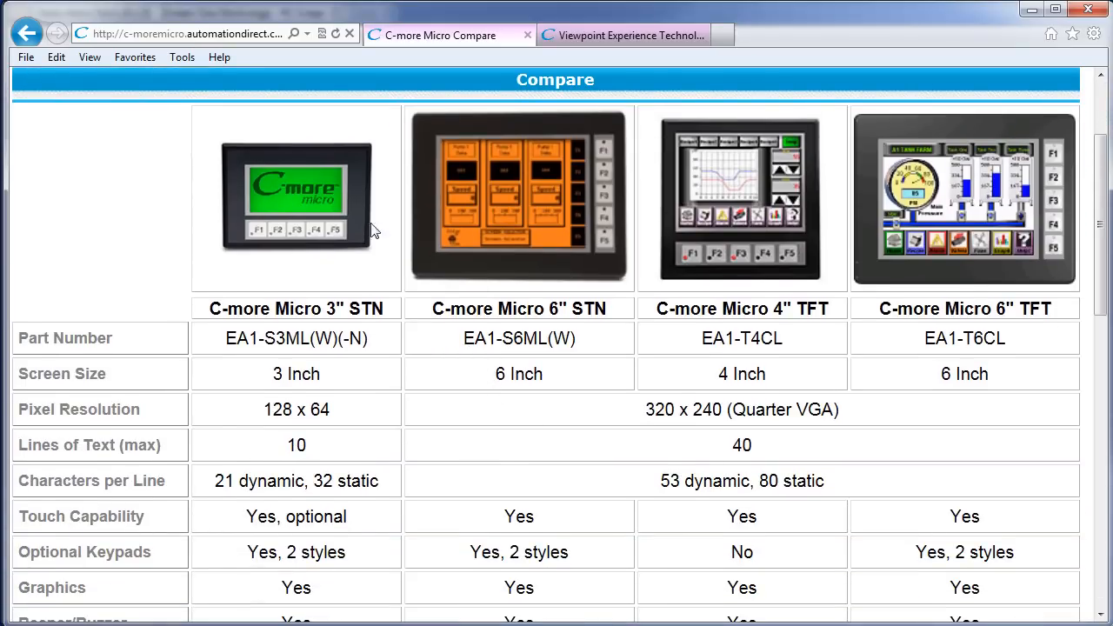
mouse_move(295, 200)
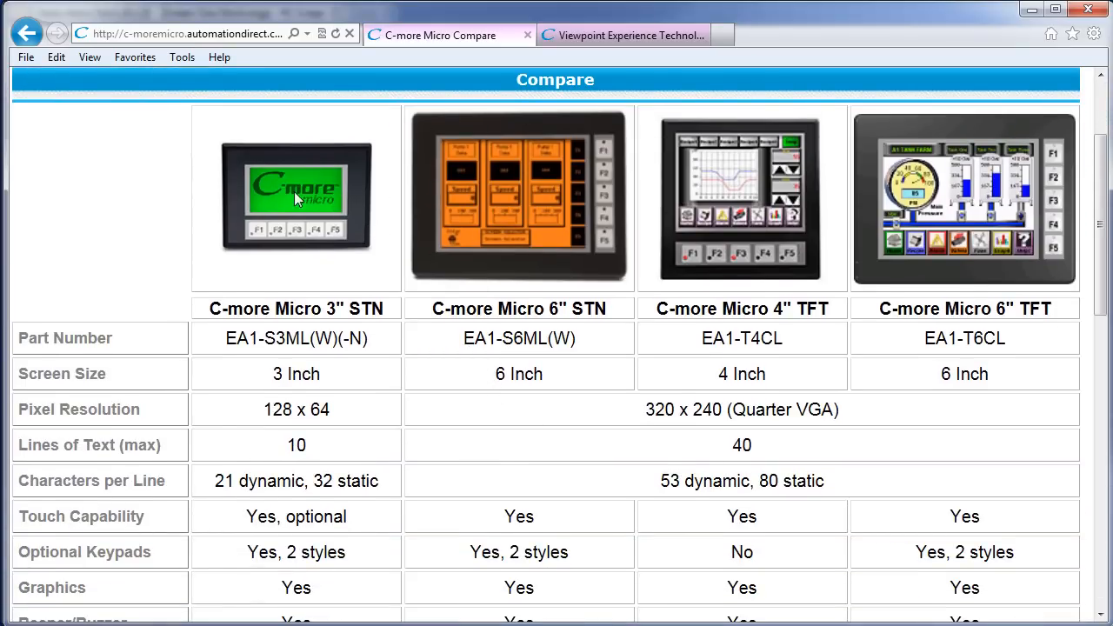
mouse_move(494, 206)
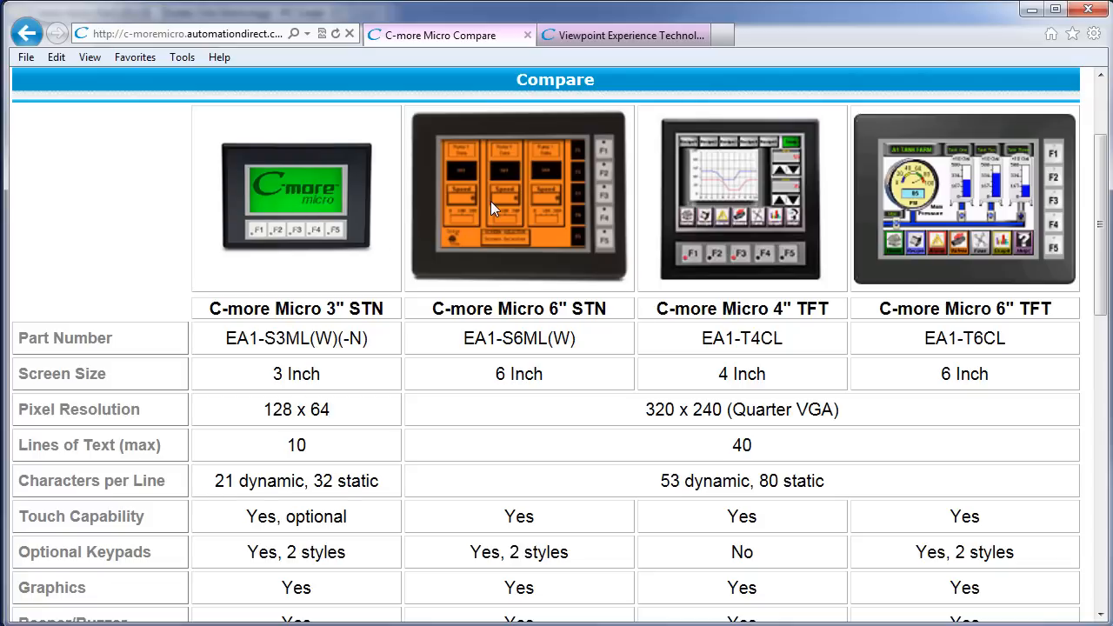
mouse_move(741, 201)
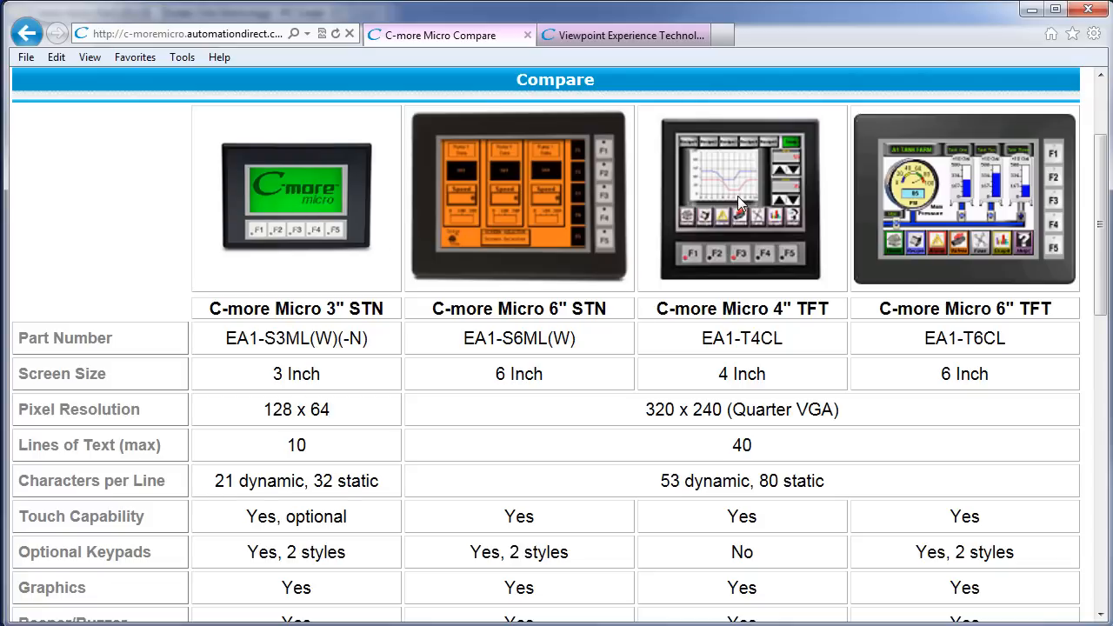
mouse_move(935, 191)
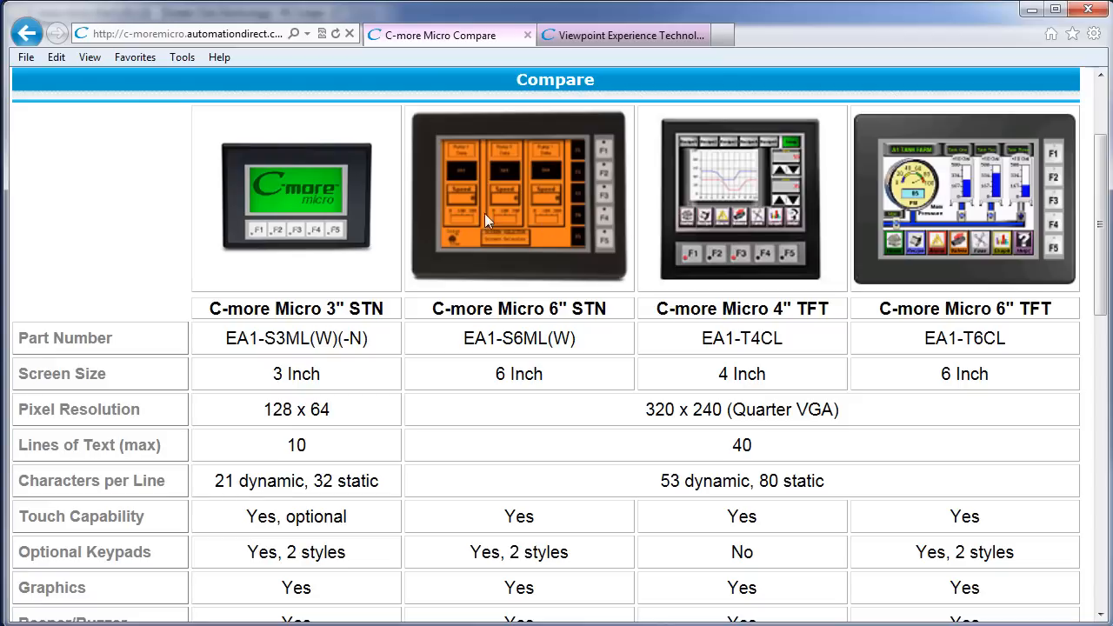
mouse_move(451, 216)
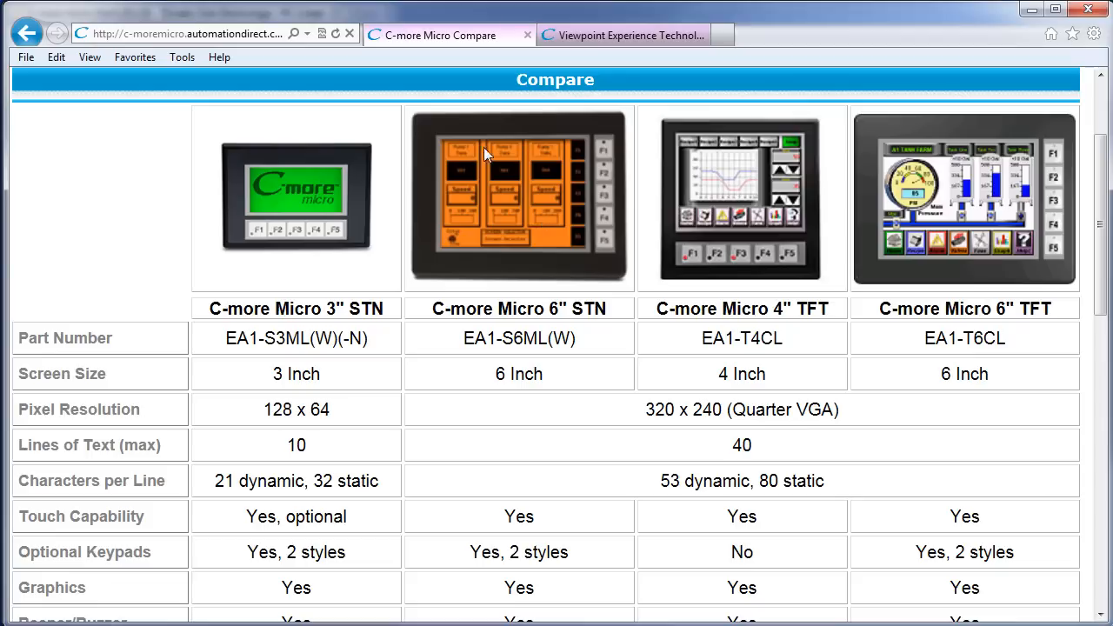
mouse_move(304, 223)
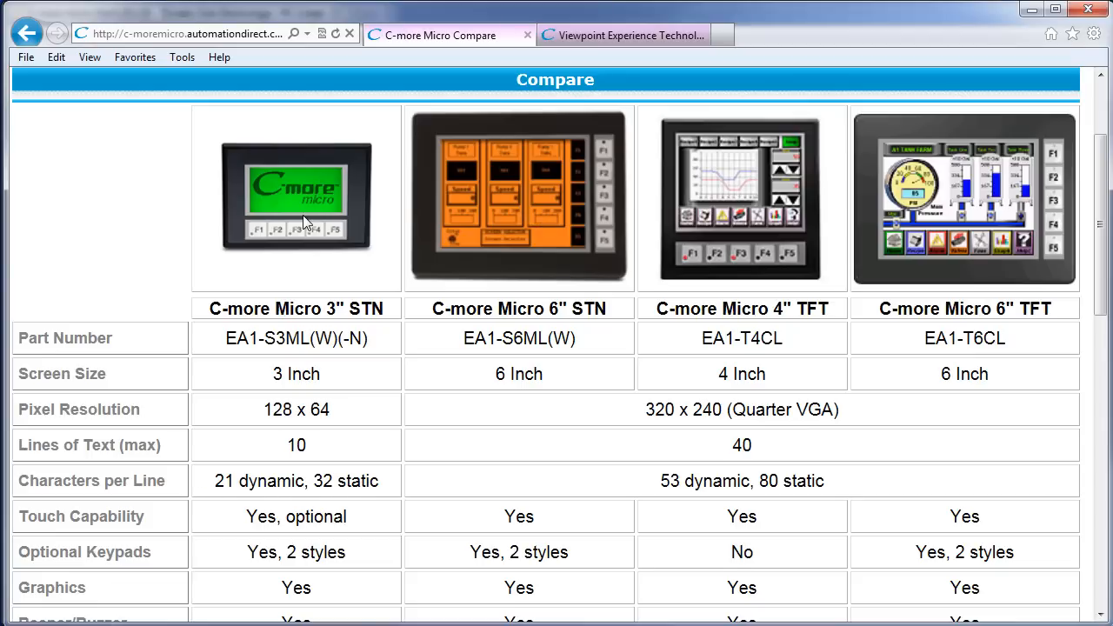
mouse_move(304, 157)
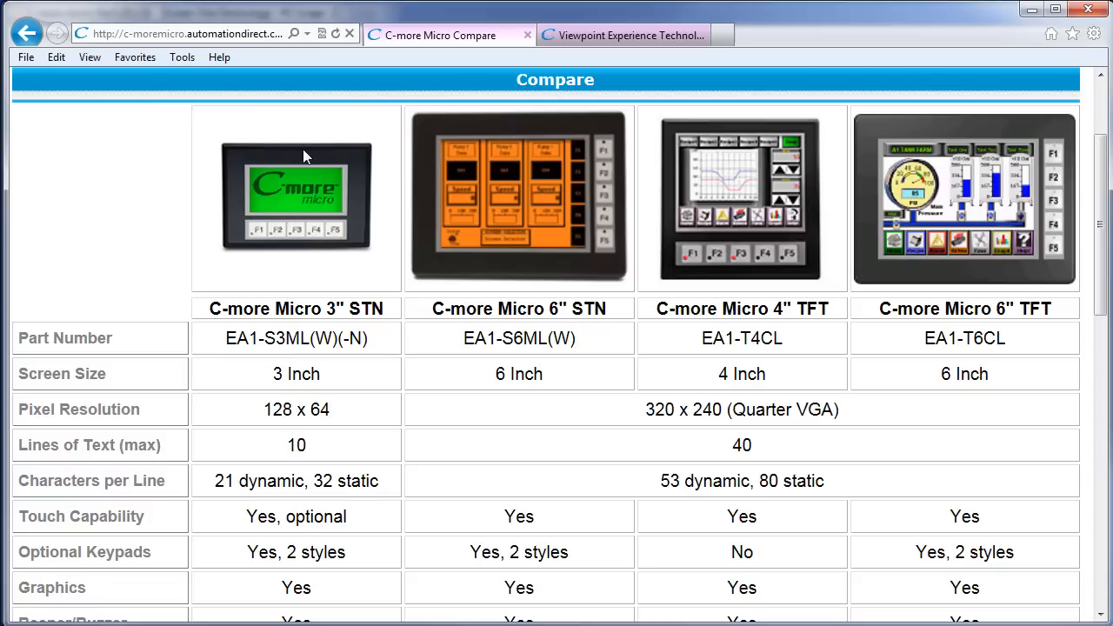
mouse_move(289, 148)
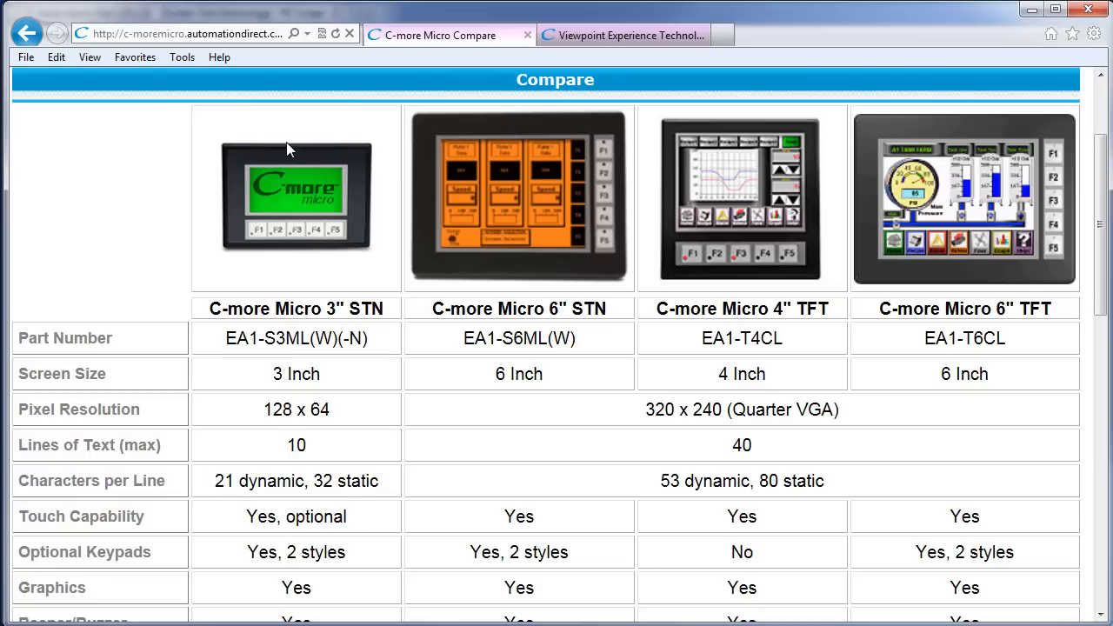
mouse_move(289, 245)
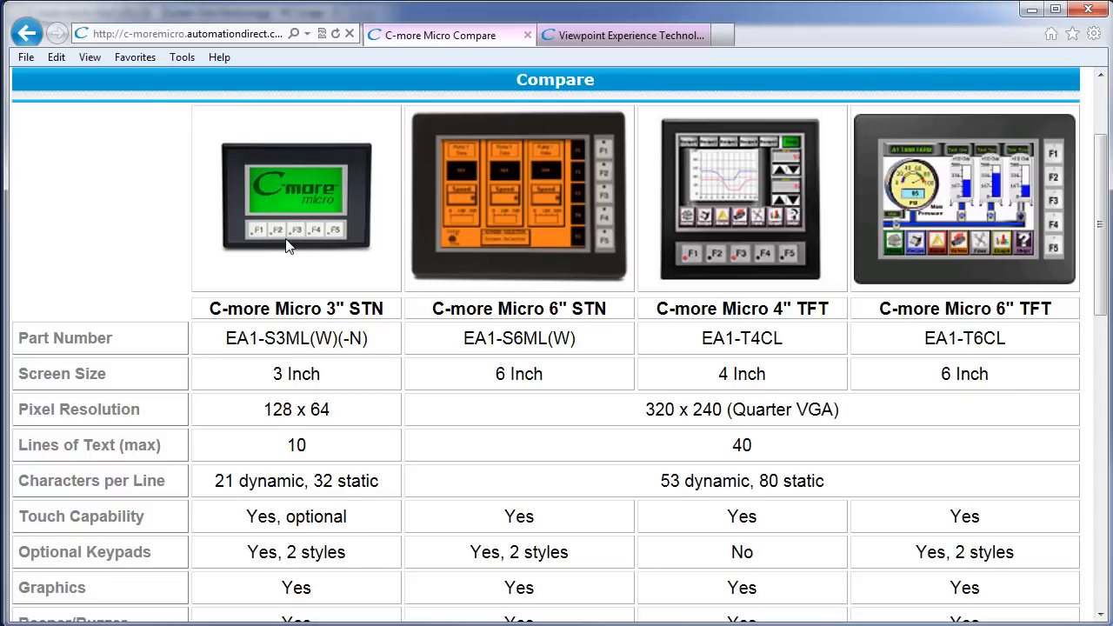
scroll("down", 3)
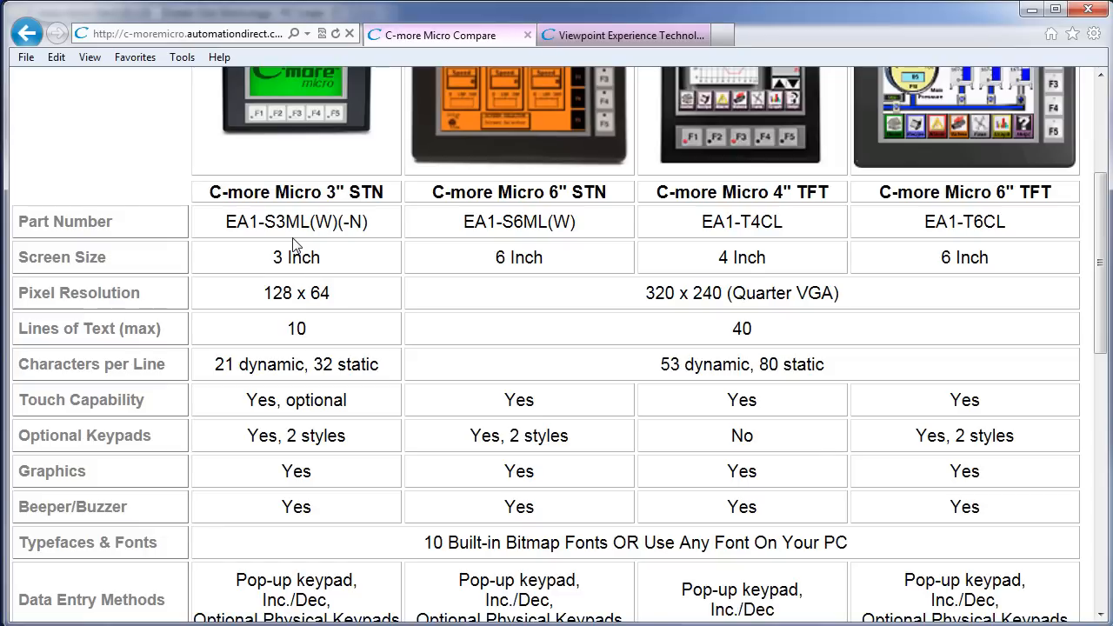
mouse_move(258, 296)
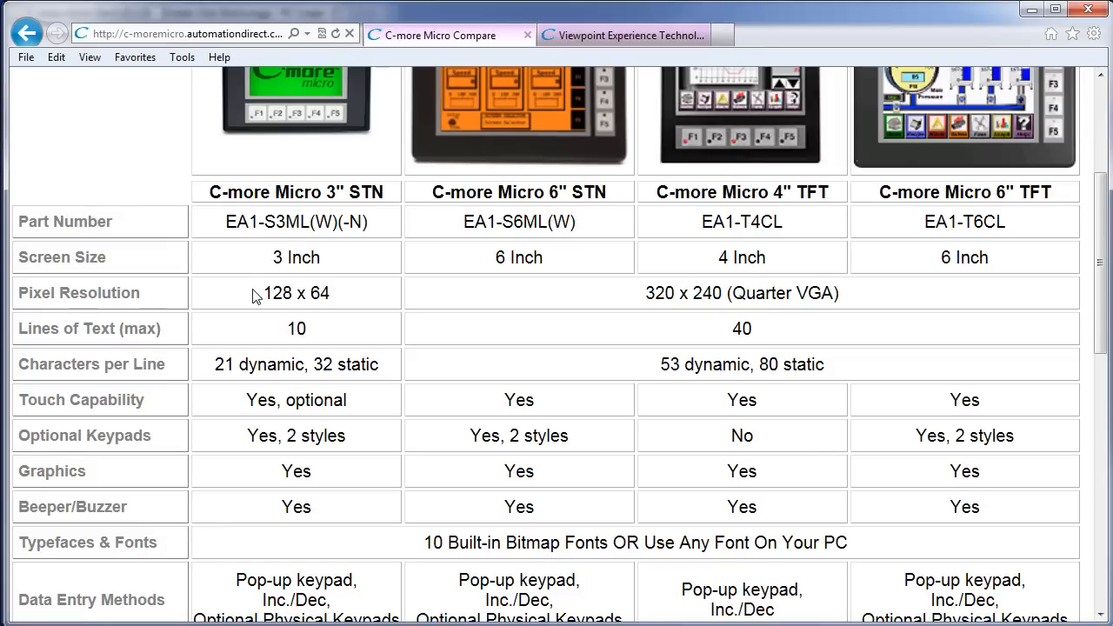
double_click(295, 292)
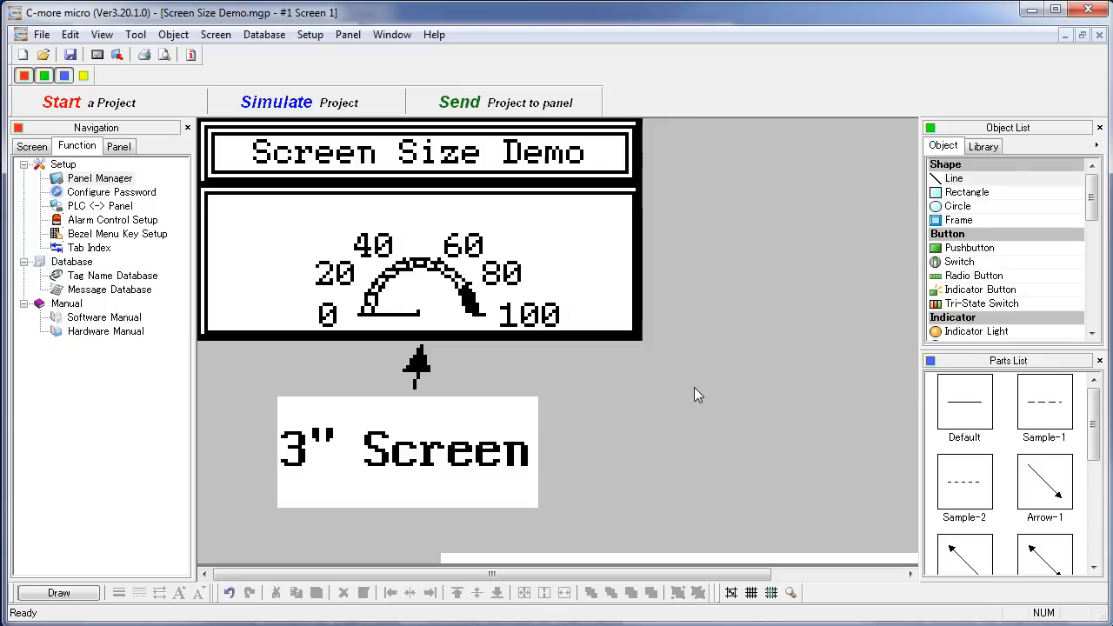
mouse_move(707, 386)
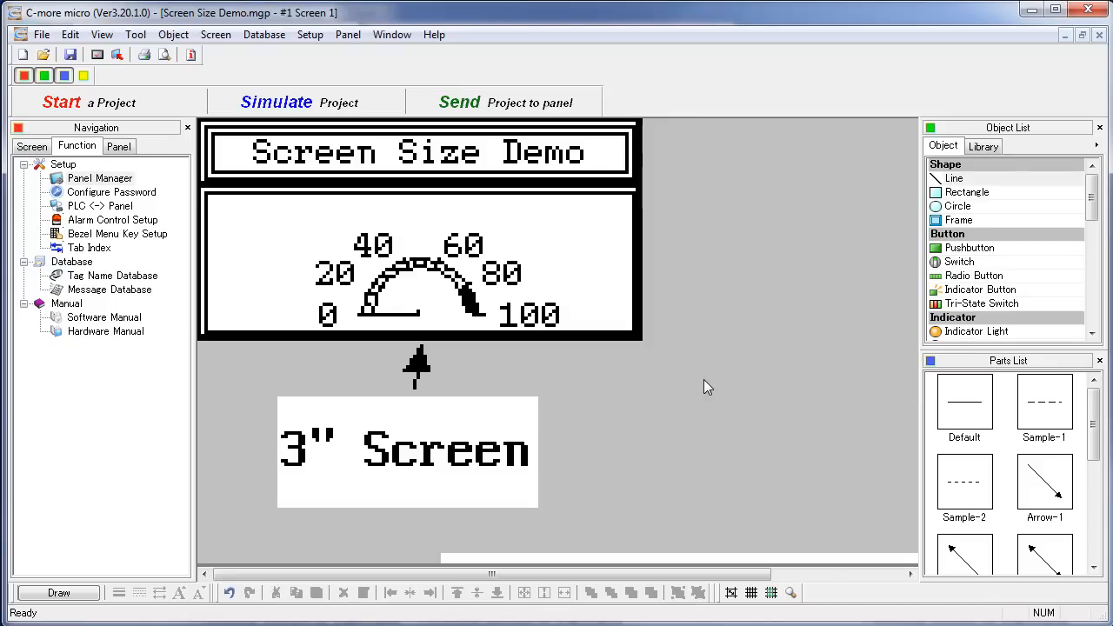
mouse_move(407, 252)
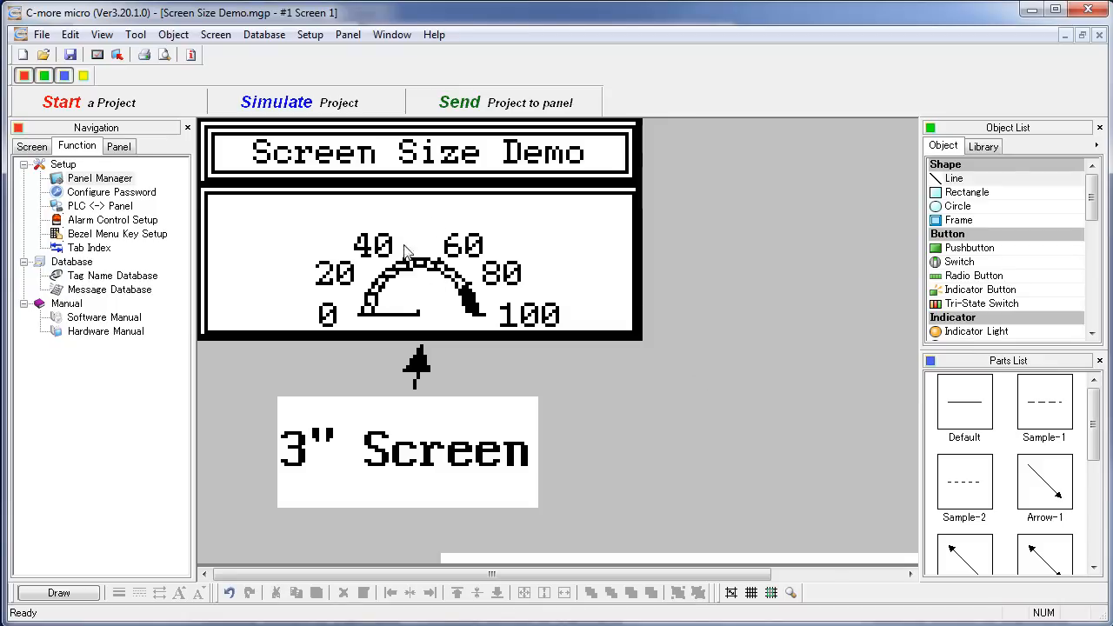
mouse_move(643, 171)
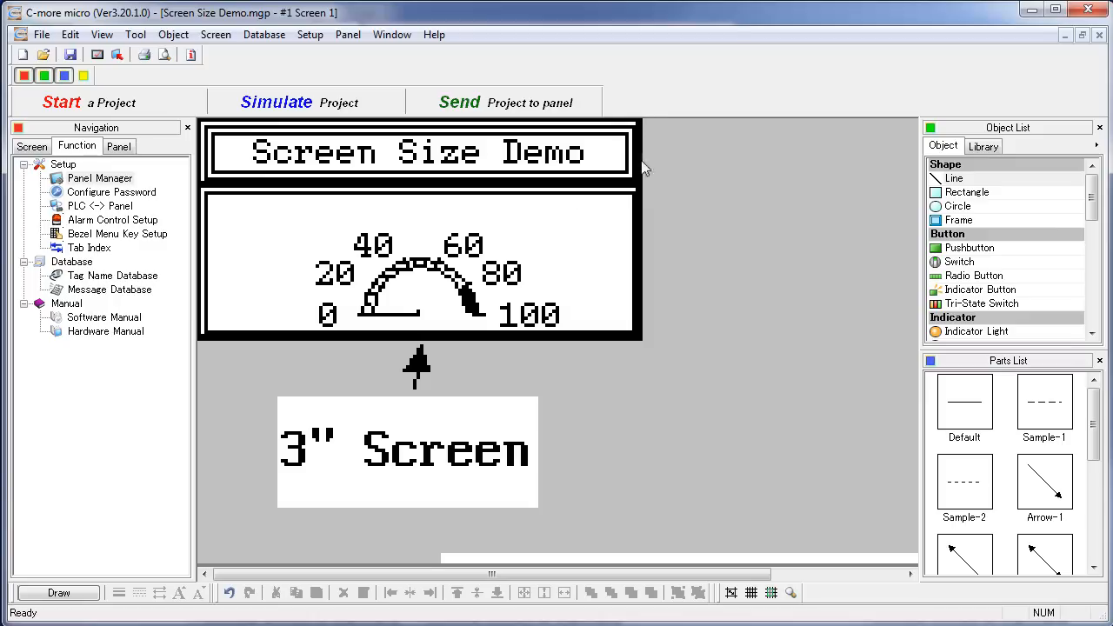
mouse_move(201, 346)
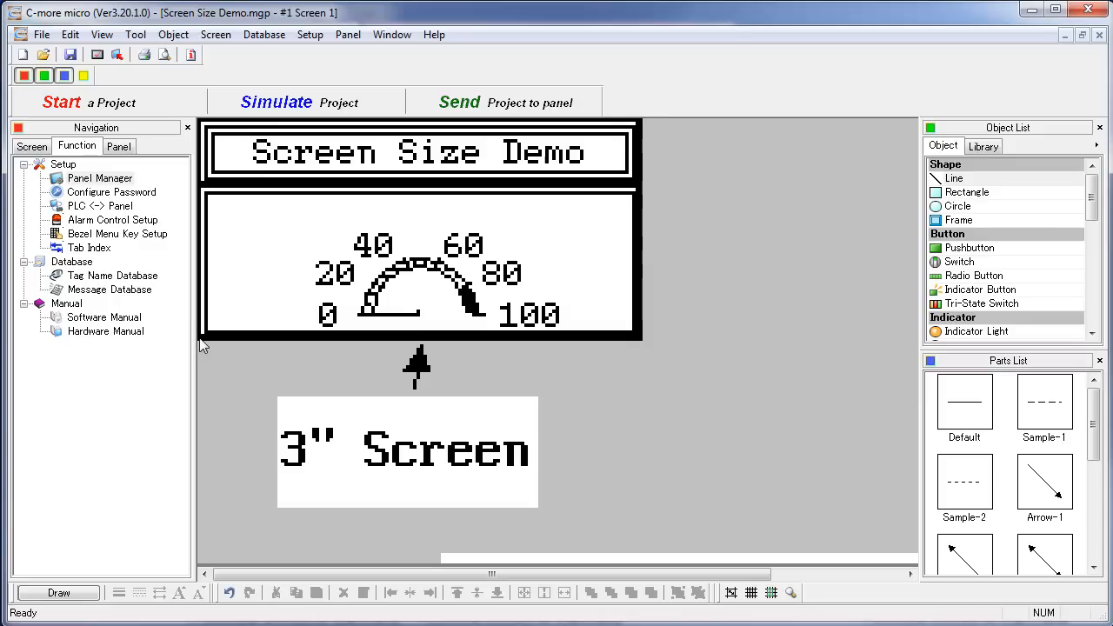
mouse_move(222, 346)
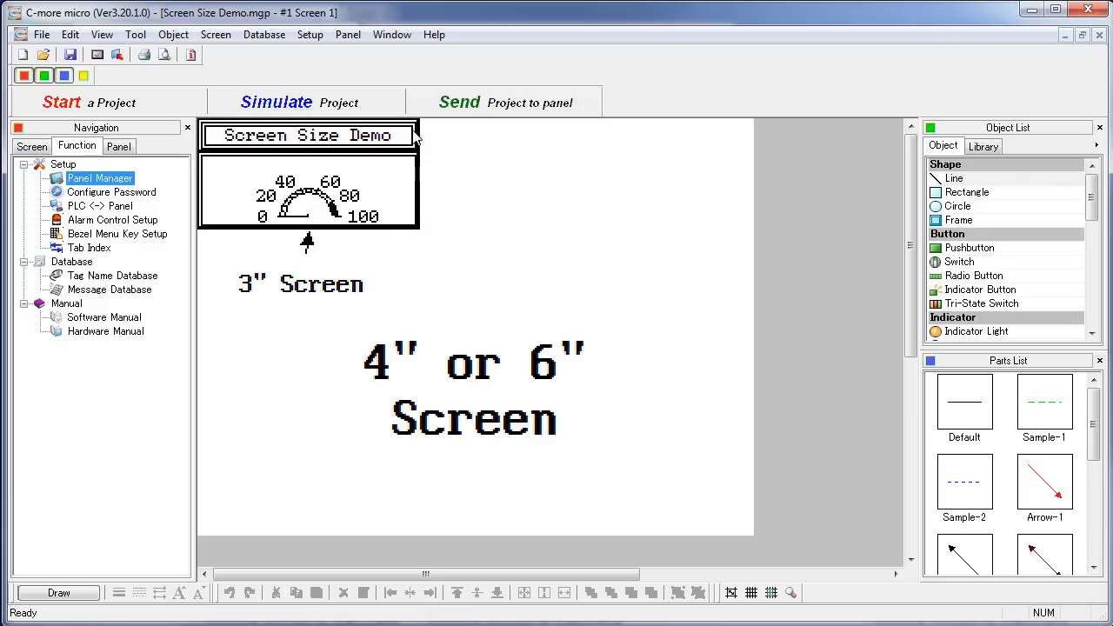
mouse_move(209, 229)
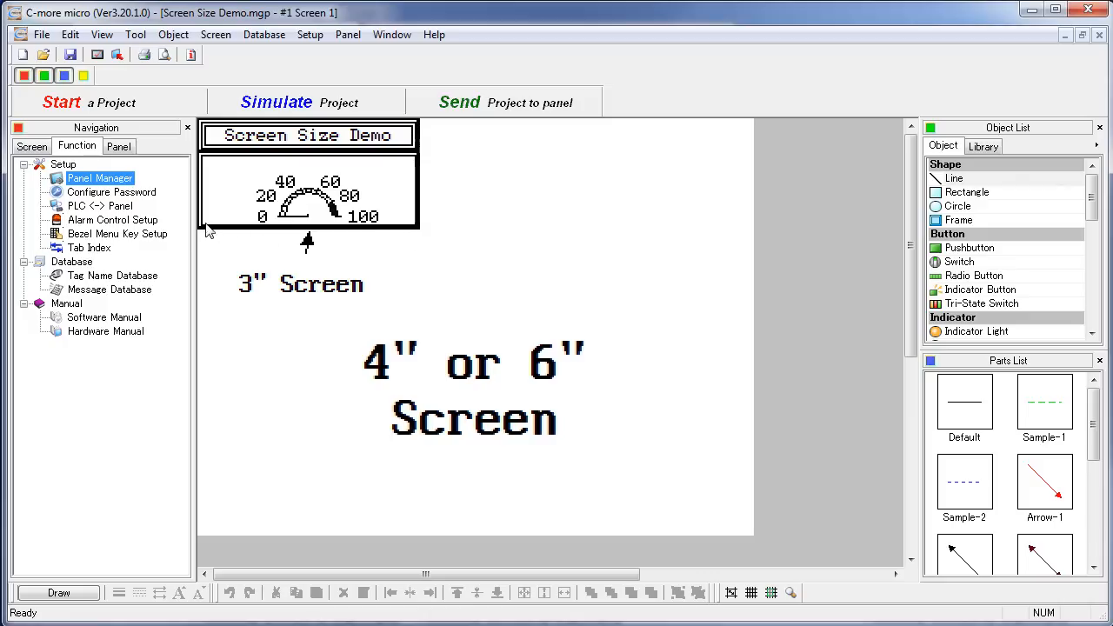
mouse_move(709, 337)
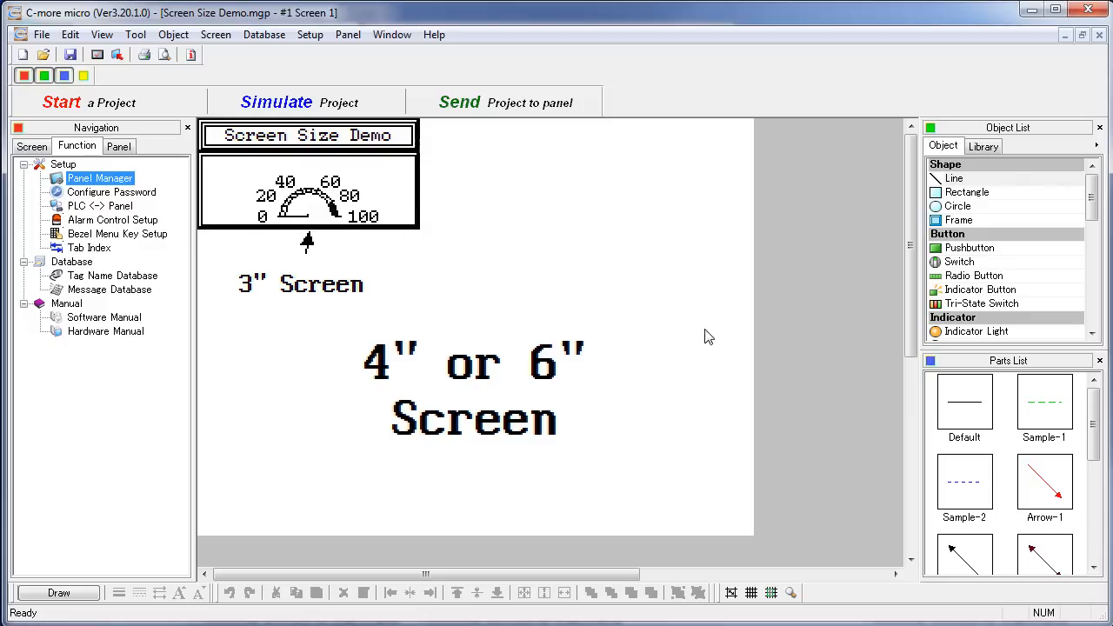
mouse_move(402, 256)
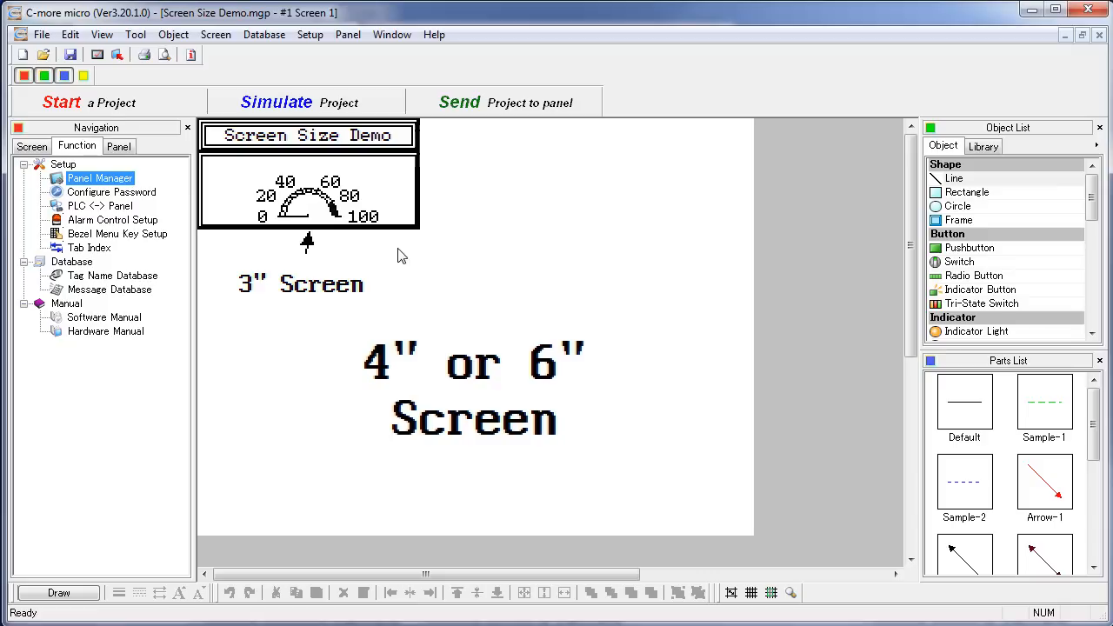
mouse_move(678, 303)
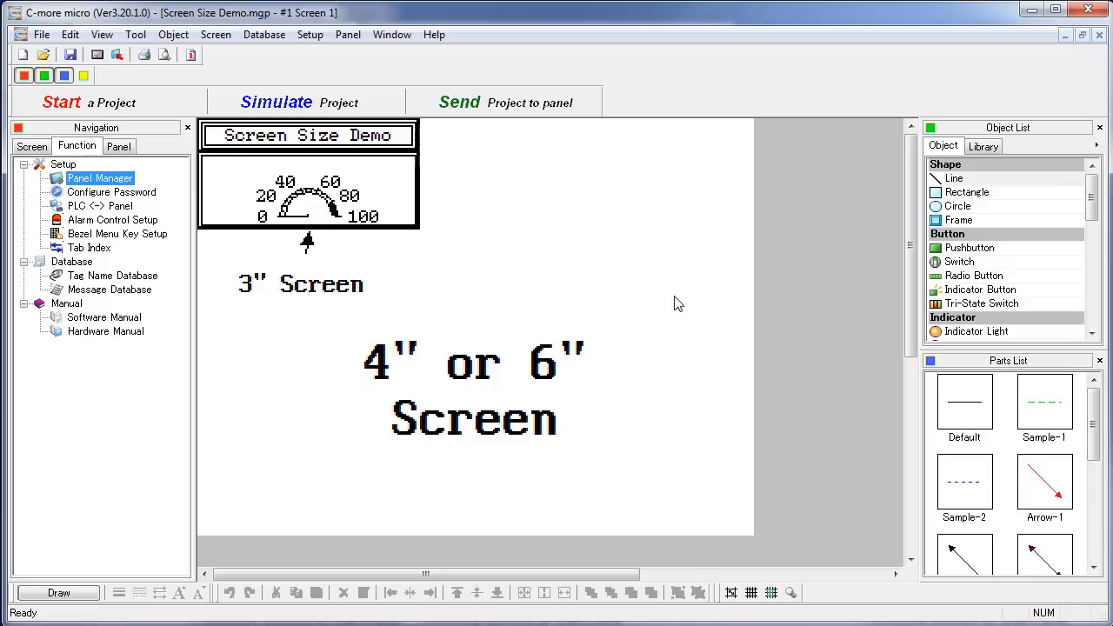
mouse_move(250, 208)
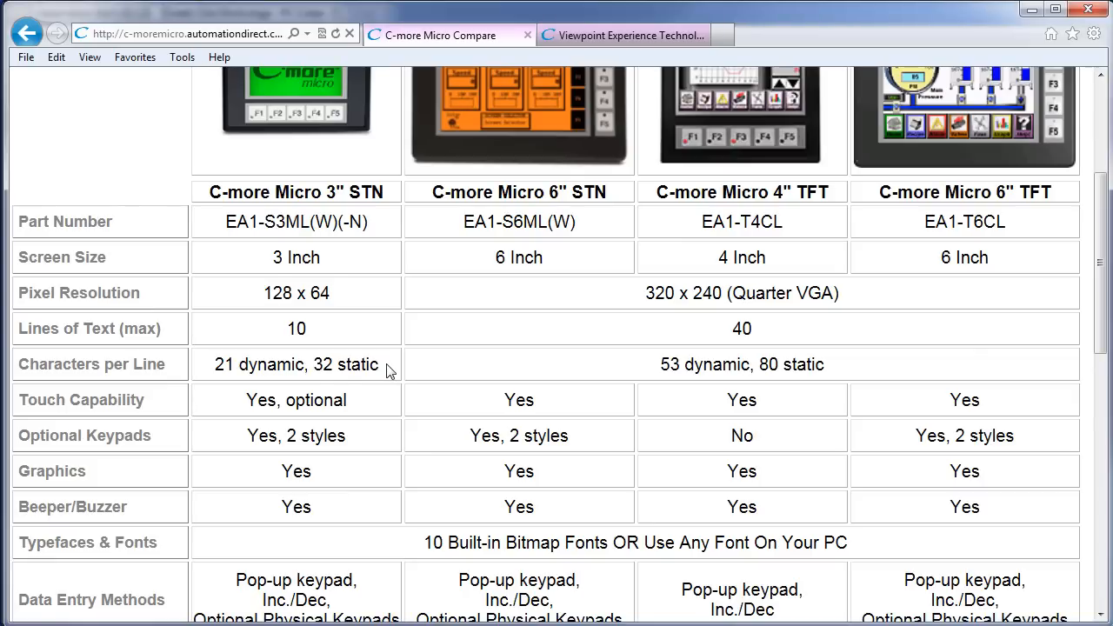
- Highlight the 3-inch model's '2 styles' optional keypad entry in the comparison table
double_click(296, 365)
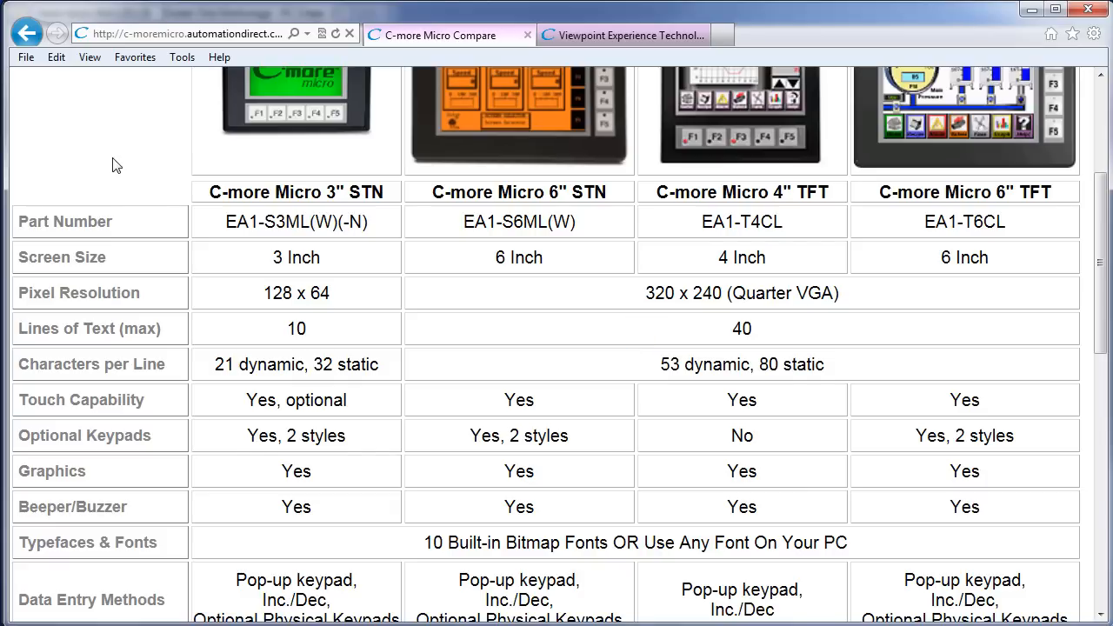
mouse_move(280, 352)
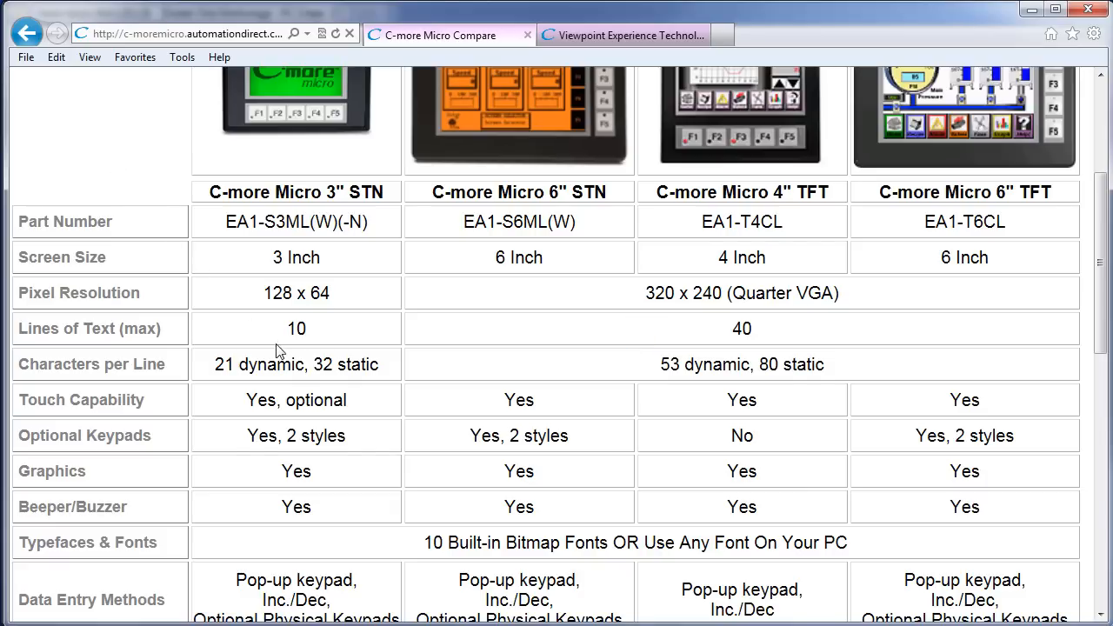
double_click(316, 398)
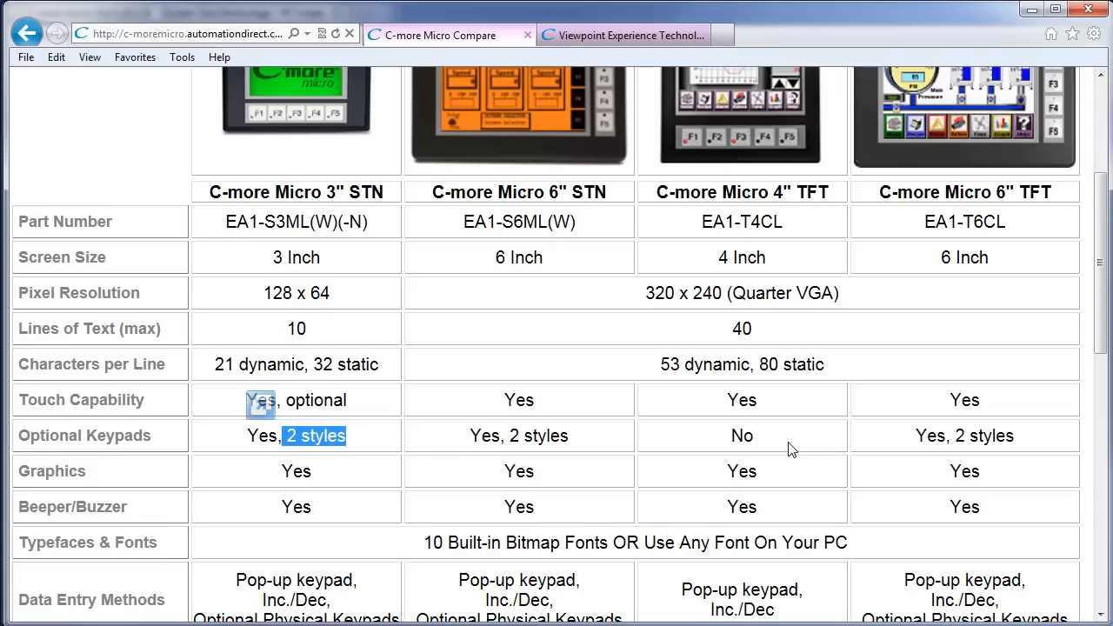
mouse_move(779, 445)
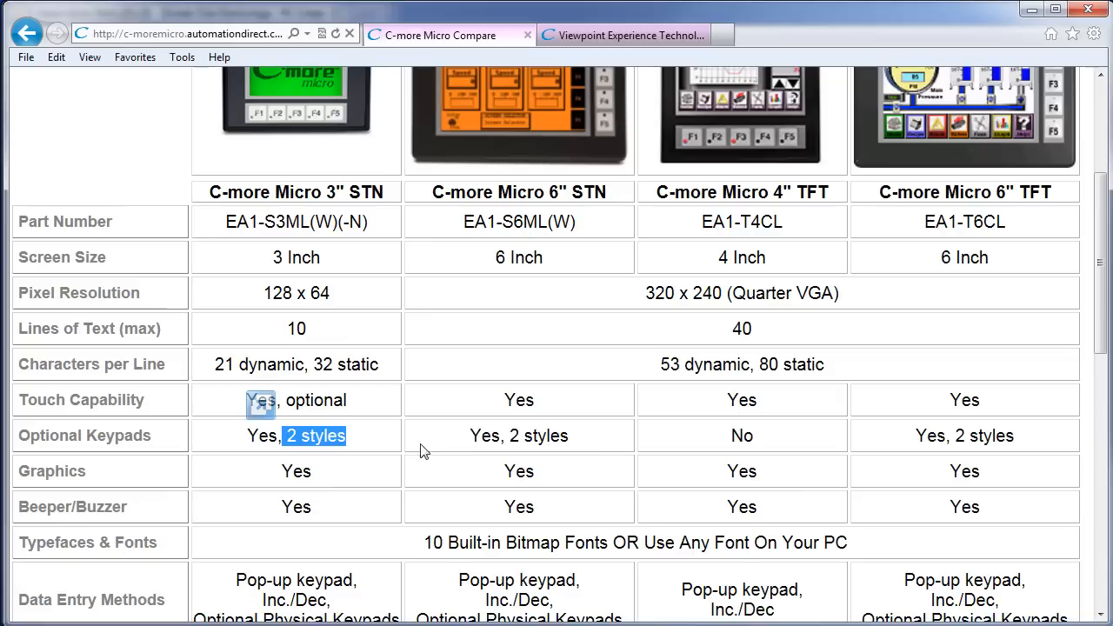
mouse_move(347, 450)
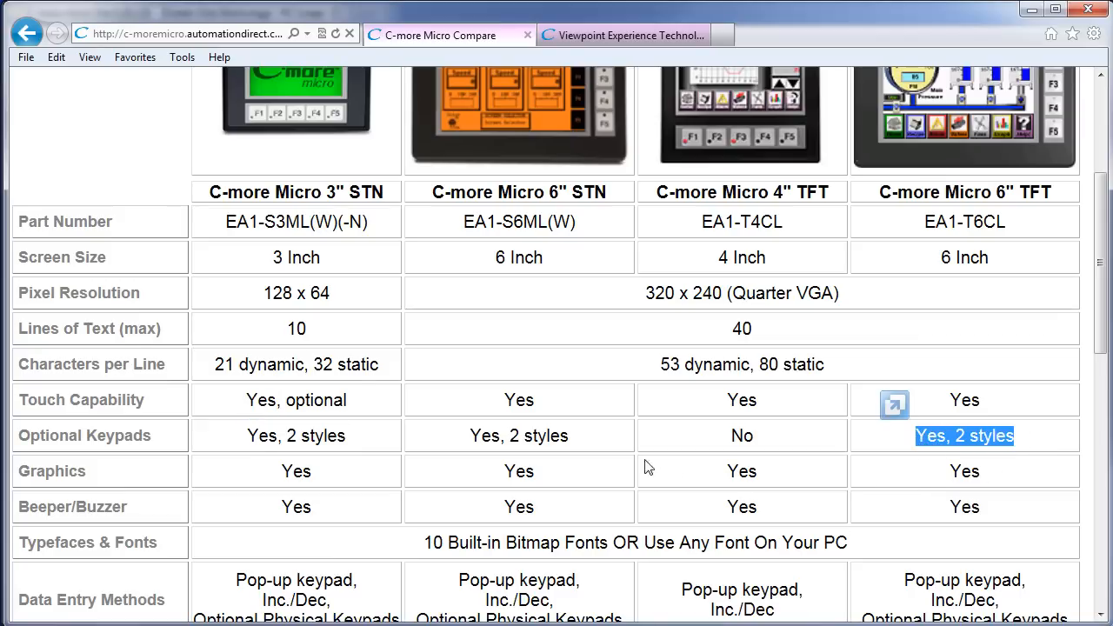
- Move down the Compare table to the Requires Power Supply and Ratings rows
scroll("down", 3)
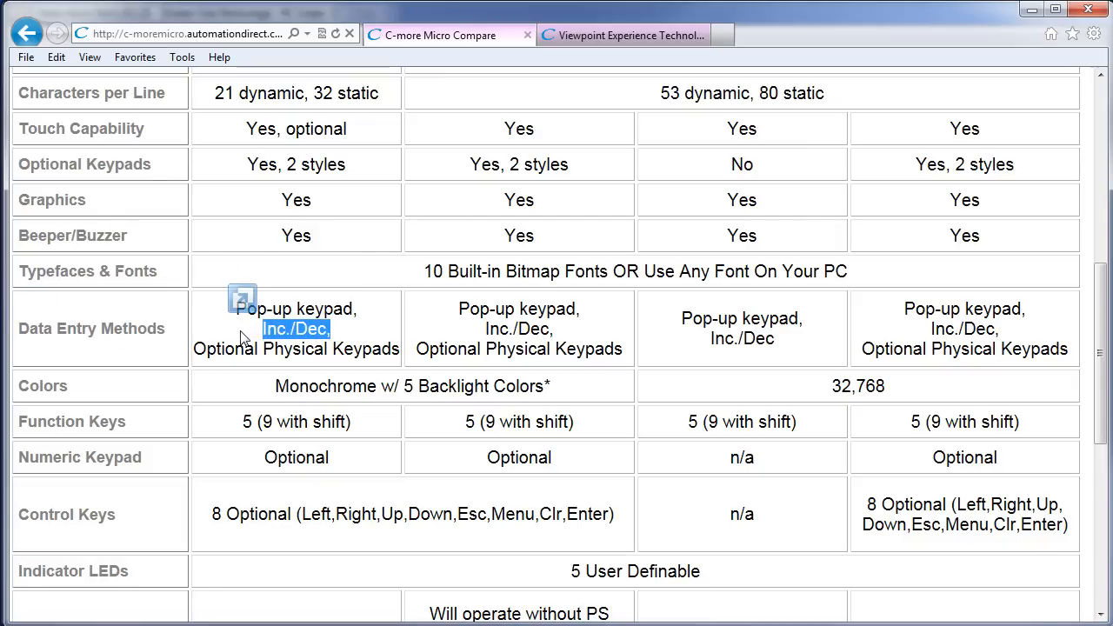
mouse_move(726, 327)
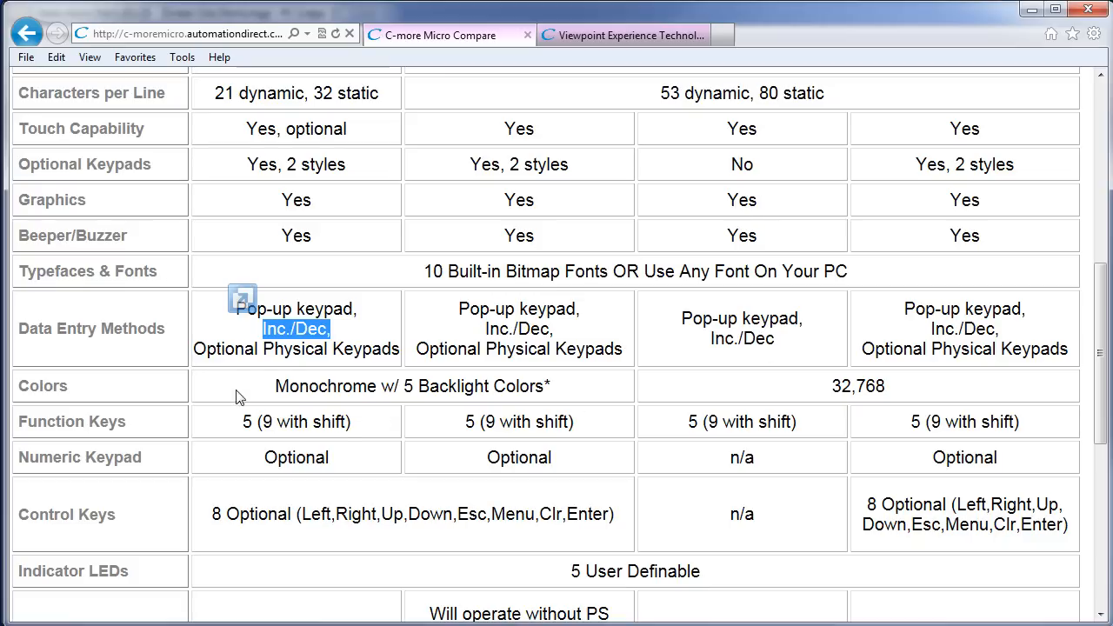
mouse_move(374, 348)
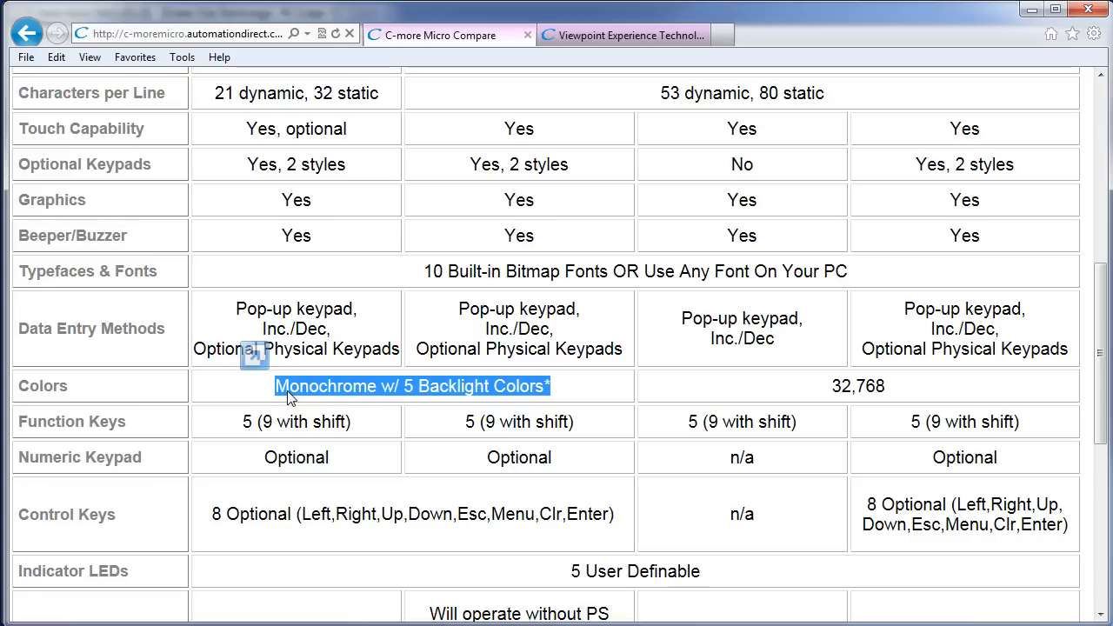
mouse_move(903, 368)
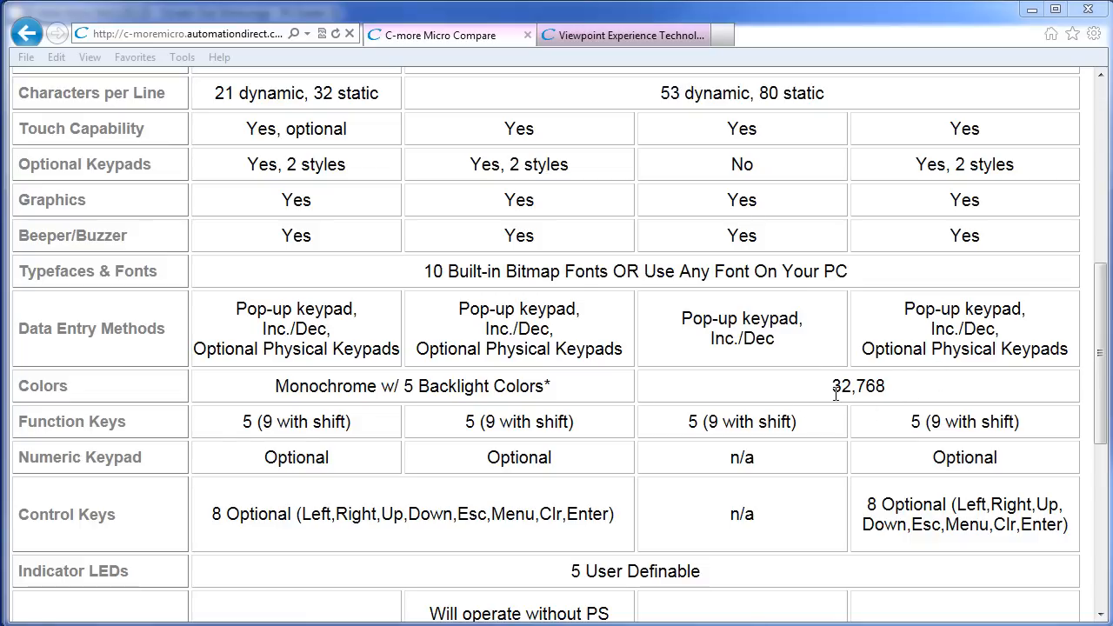
mouse_move(838, 403)
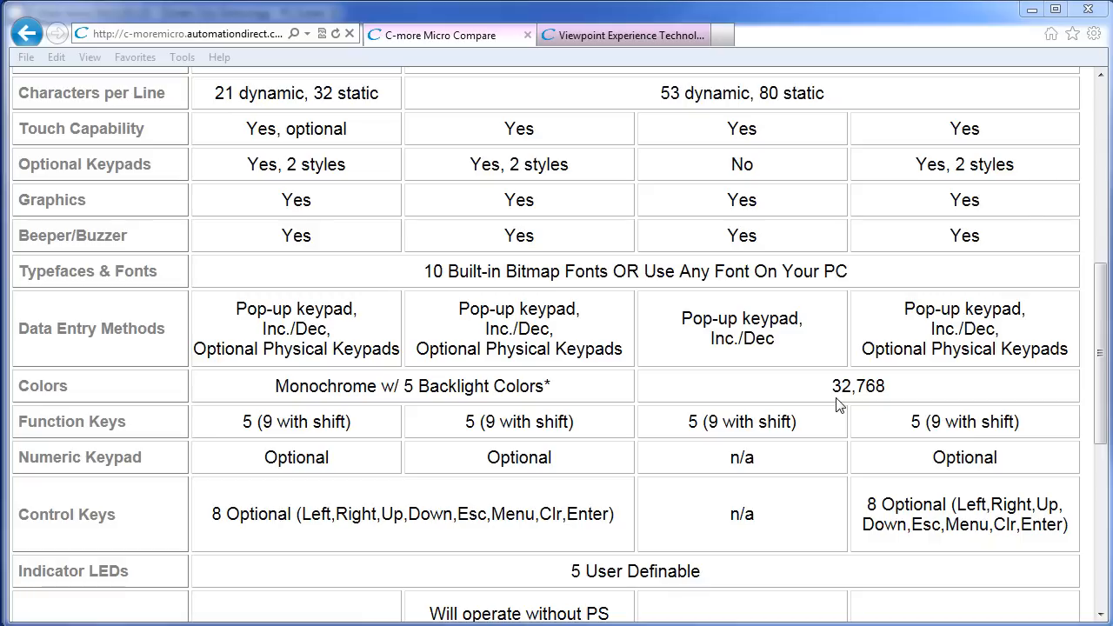
mouse_move(414, 437)
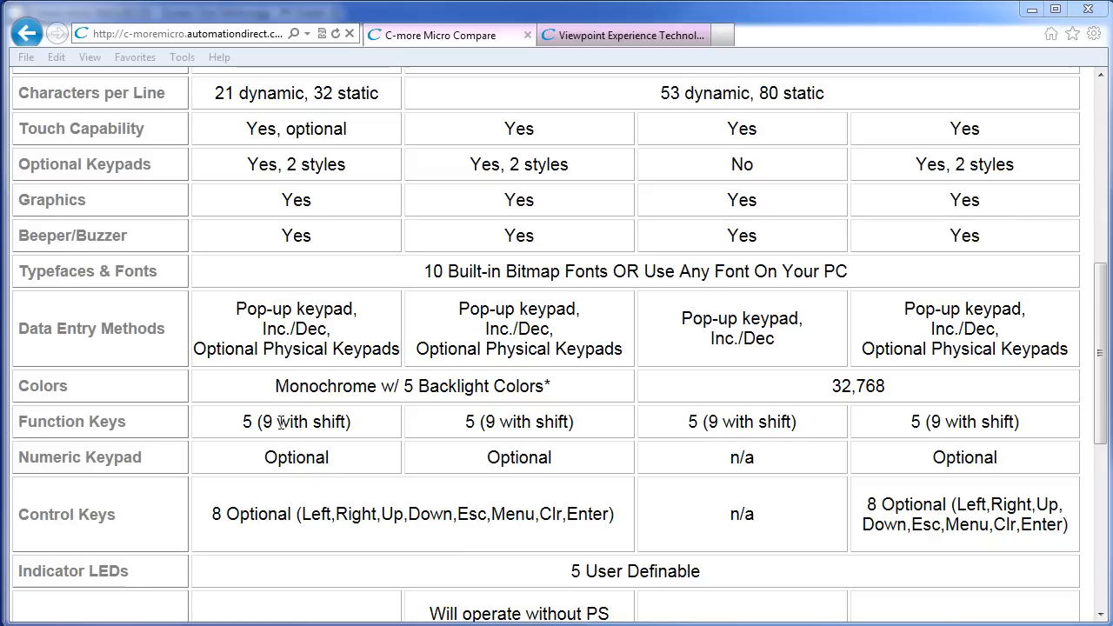
mouse_move(256, 575)
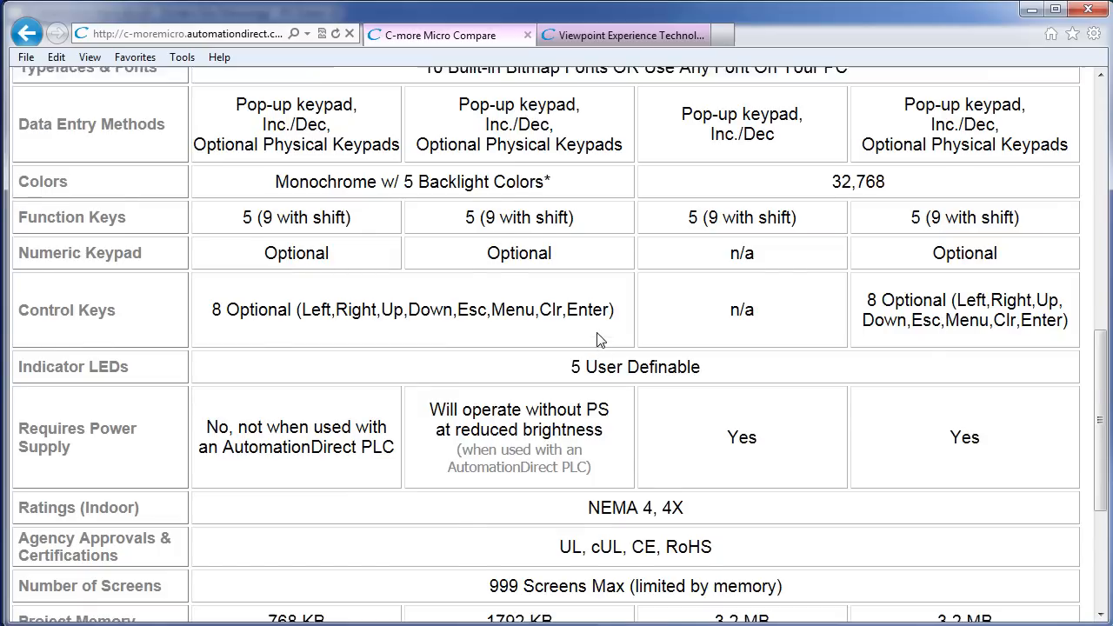
- Show the connectivity page's PLC Cables for C-more Micro section below the supported PLC drivers
scroll("up", 3)
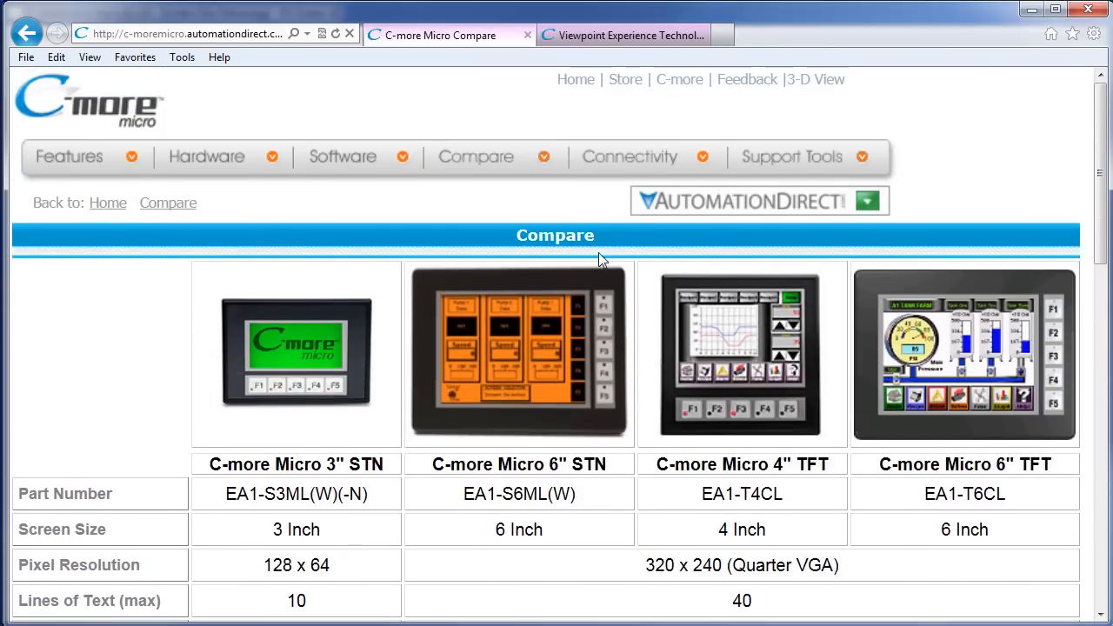
left_click(629, 157)
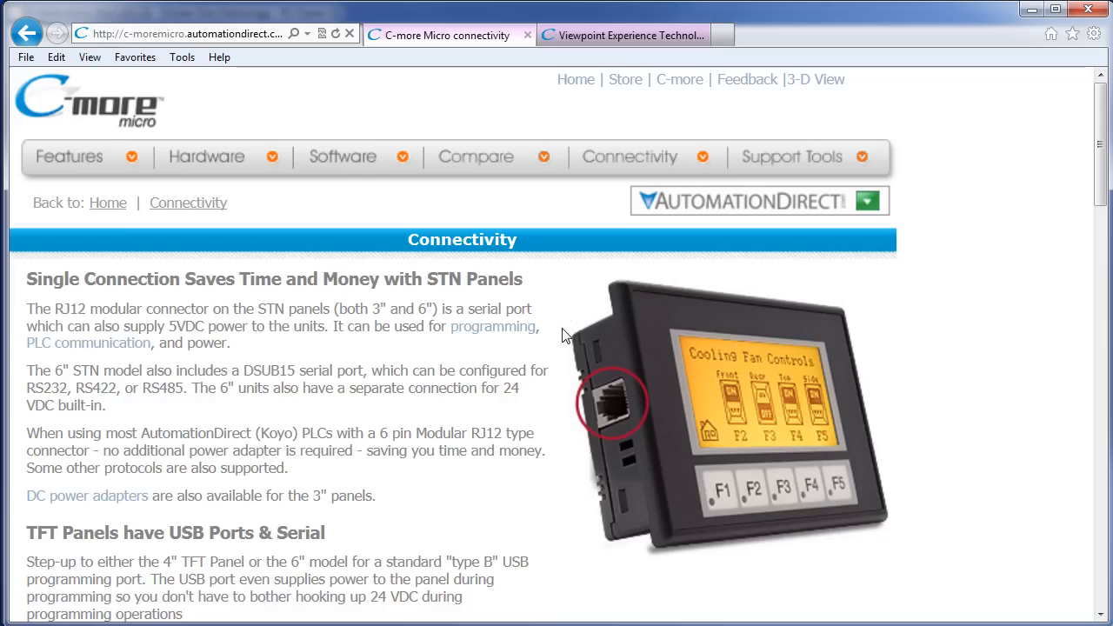
scroll("down", 3)
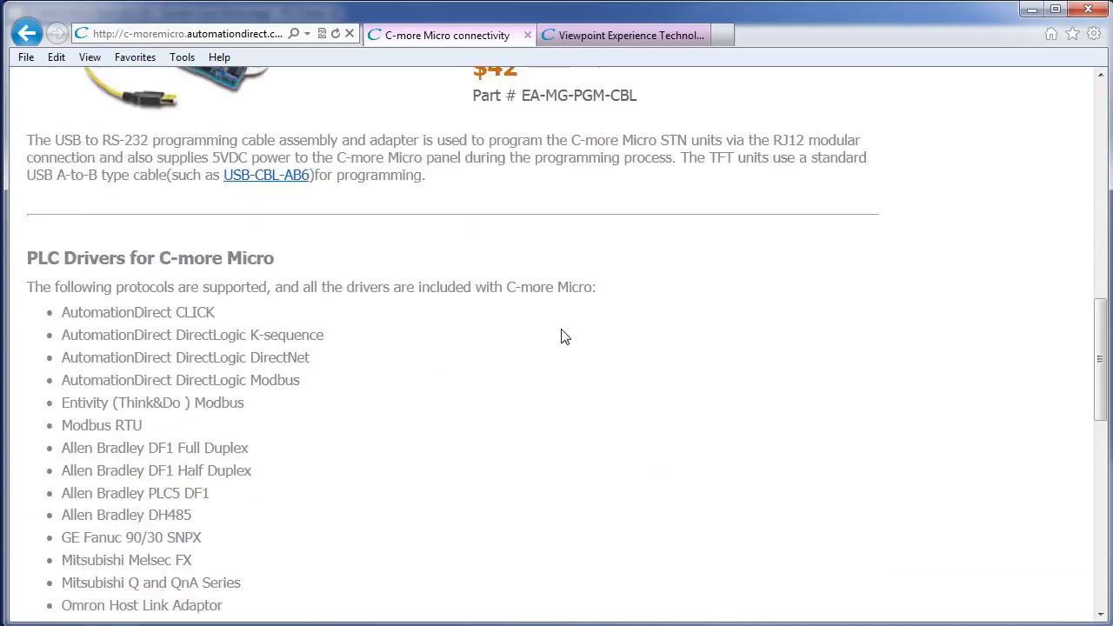
scroll("down", 3)
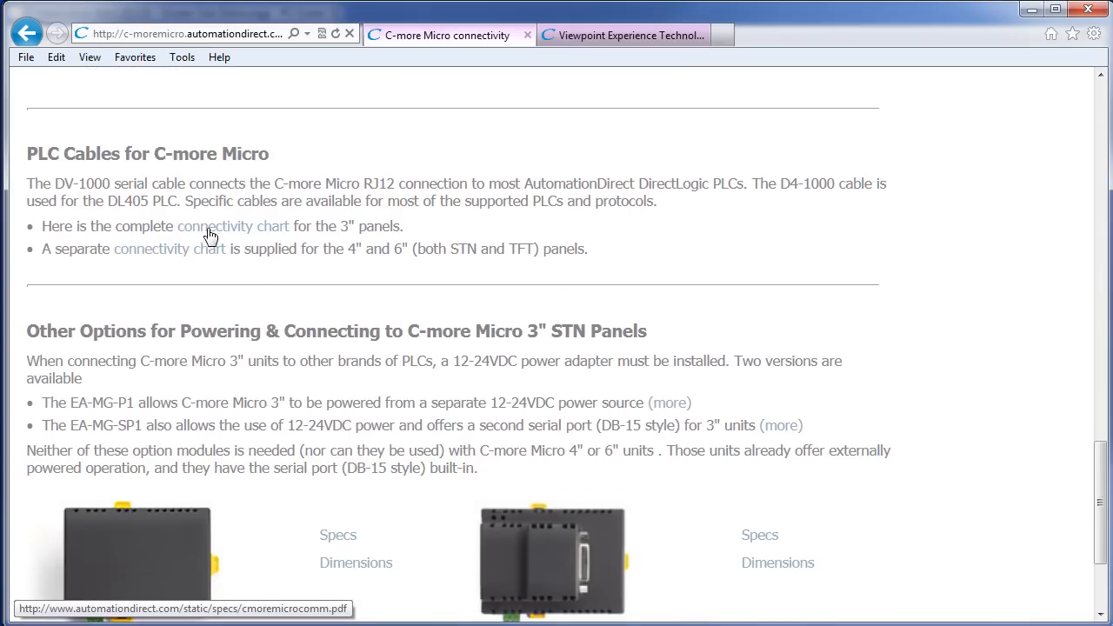
mouse_move(167, 278)
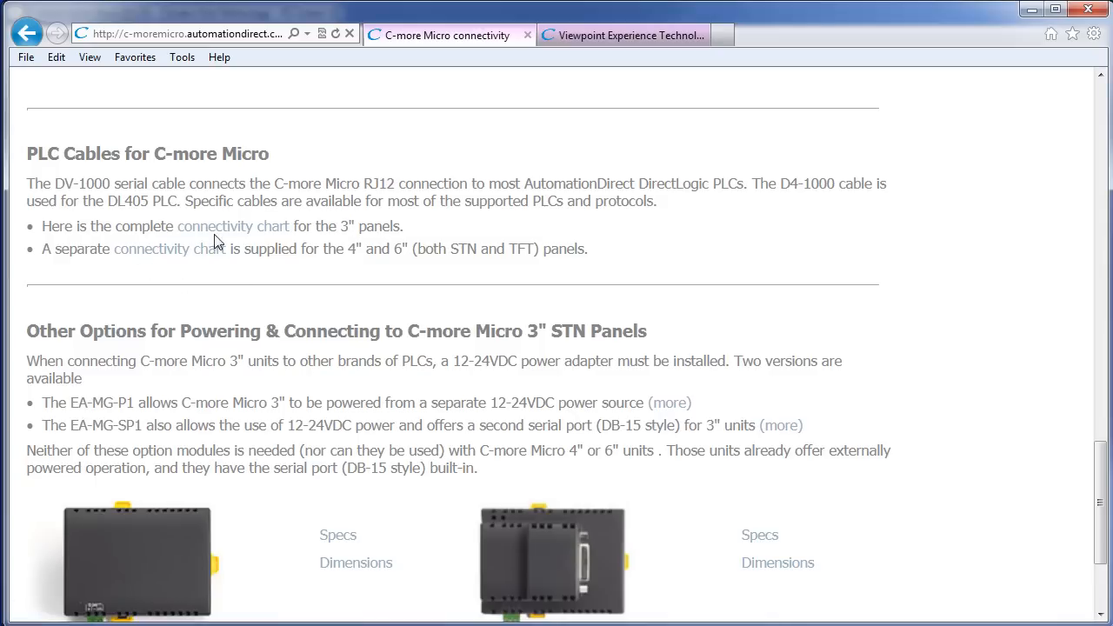
mouse_move(218, 226)
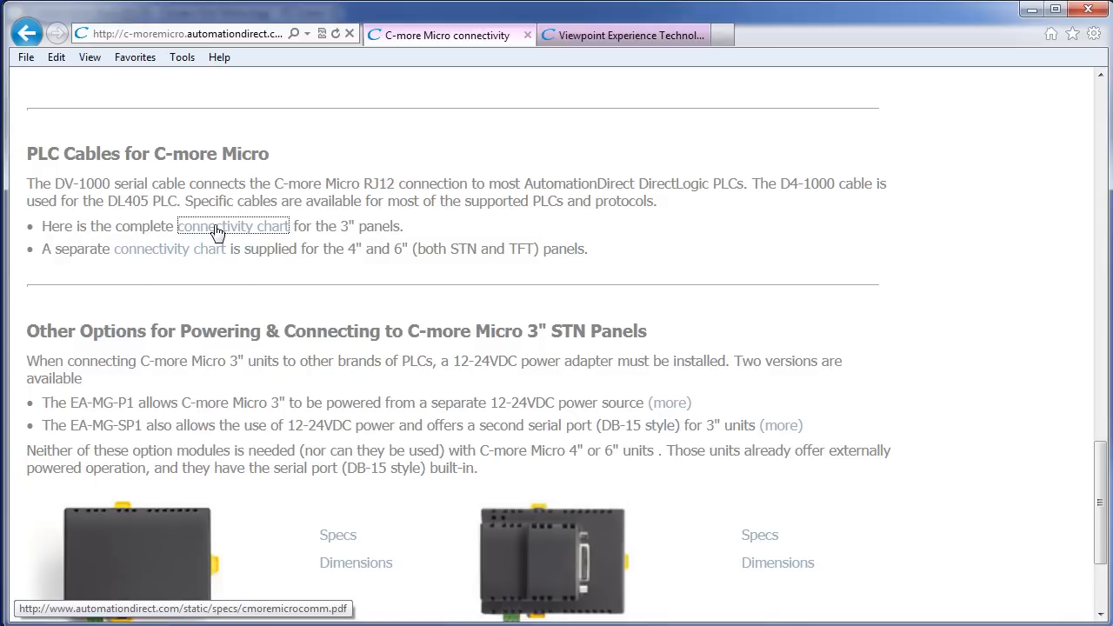
left_click(233, 226)
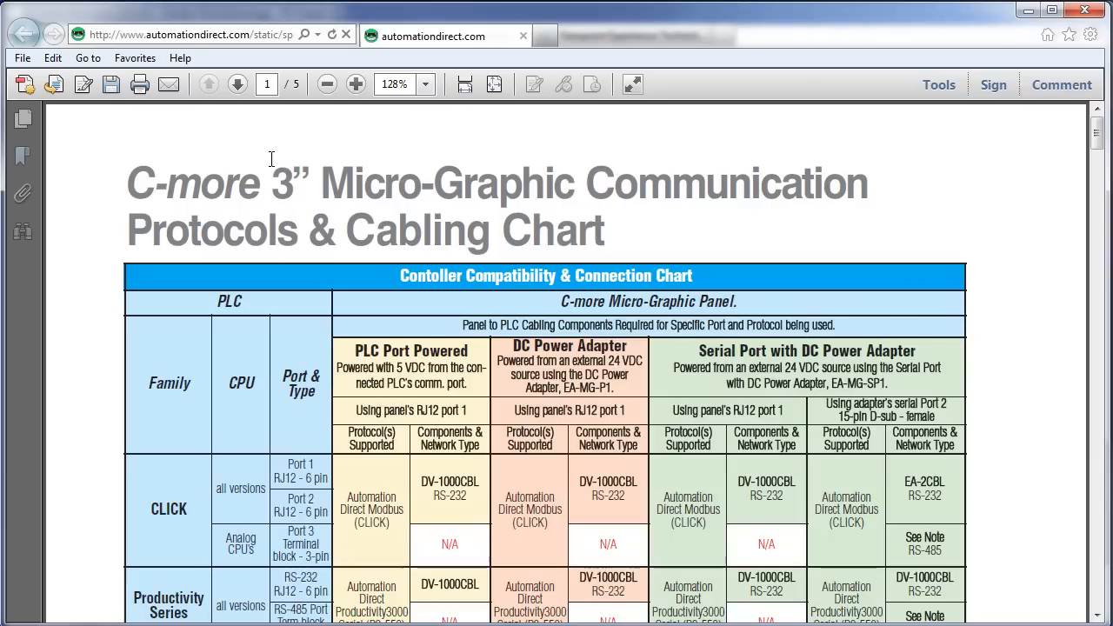
mouse_move(375, 386)
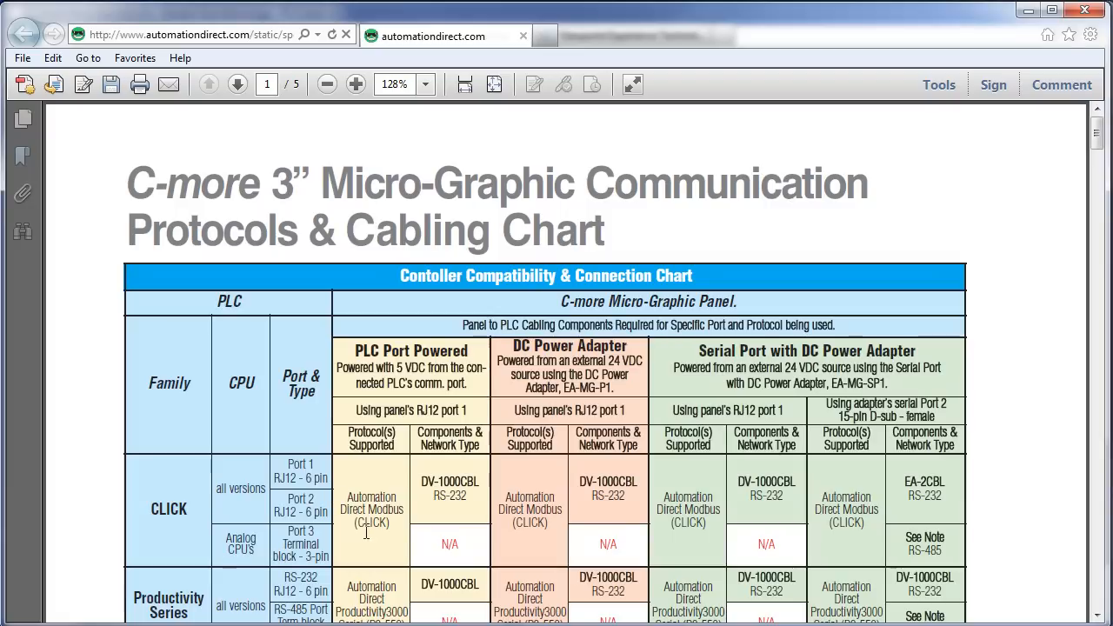
scroll("down", 3)
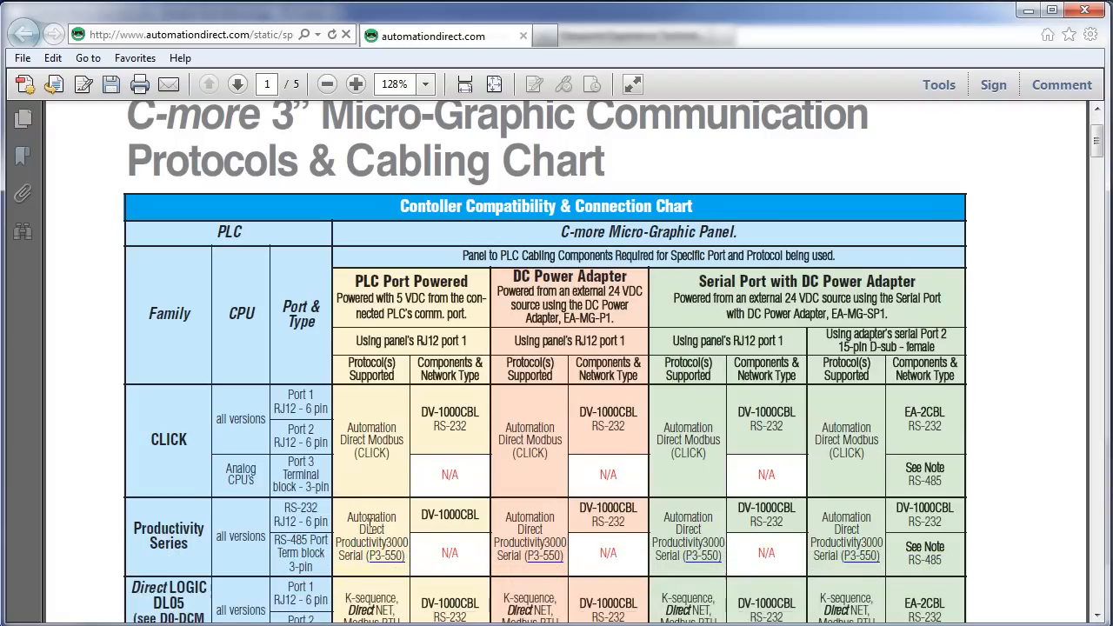
scroll("down", 3)
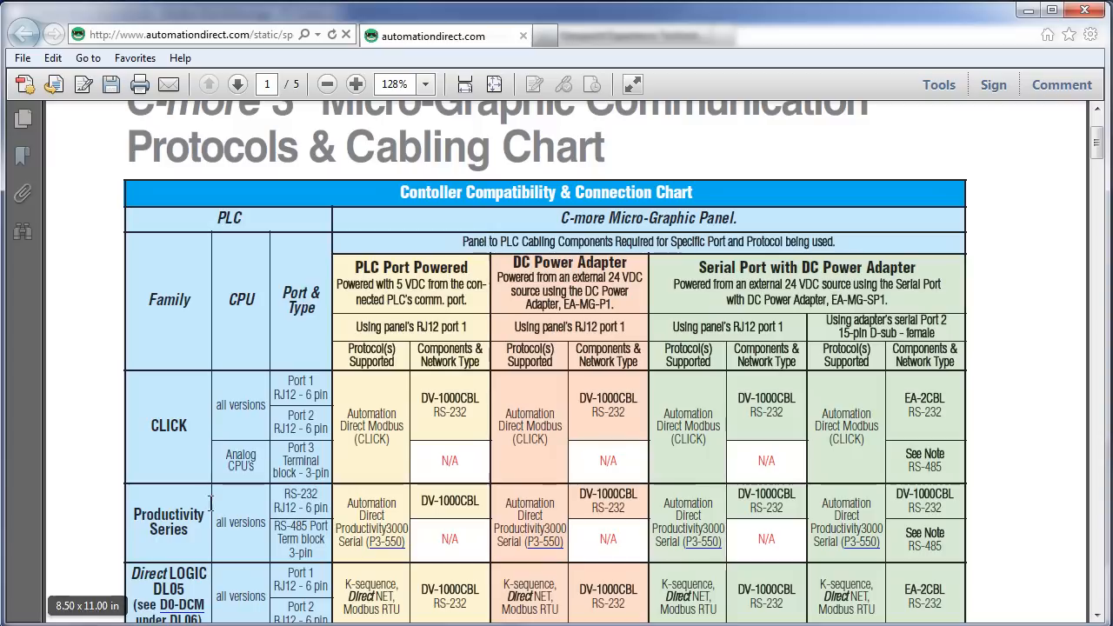
mouse_move(156, 532)
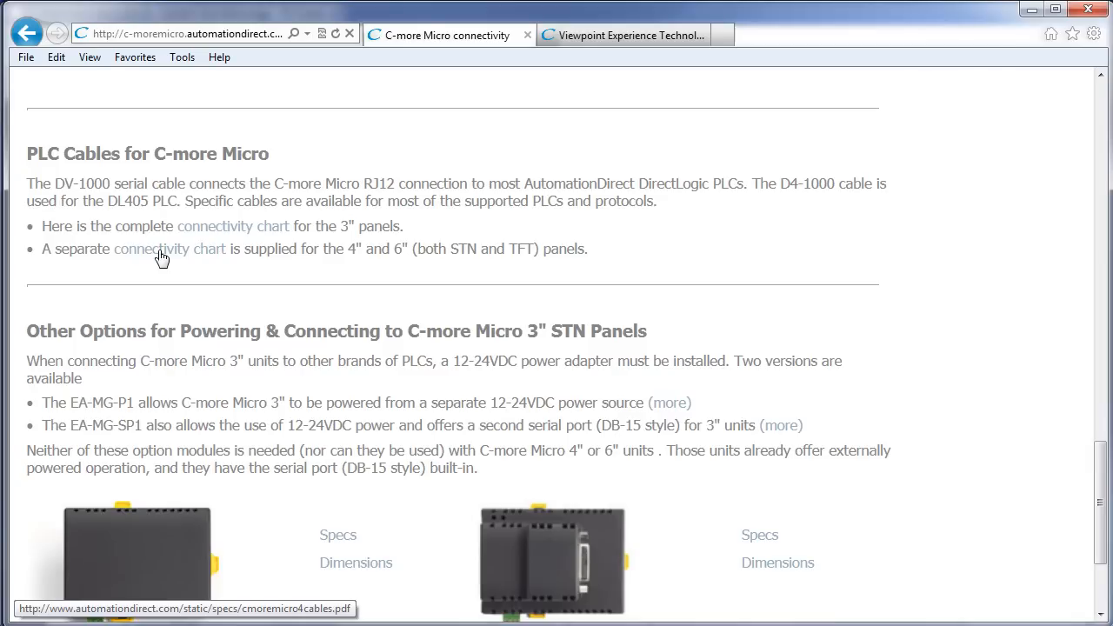
- View the 4" & 6" Micro-Graphic cabling chart PDF down to the DL06/DL105 rows and page 2 notes
left_click(170, 248)
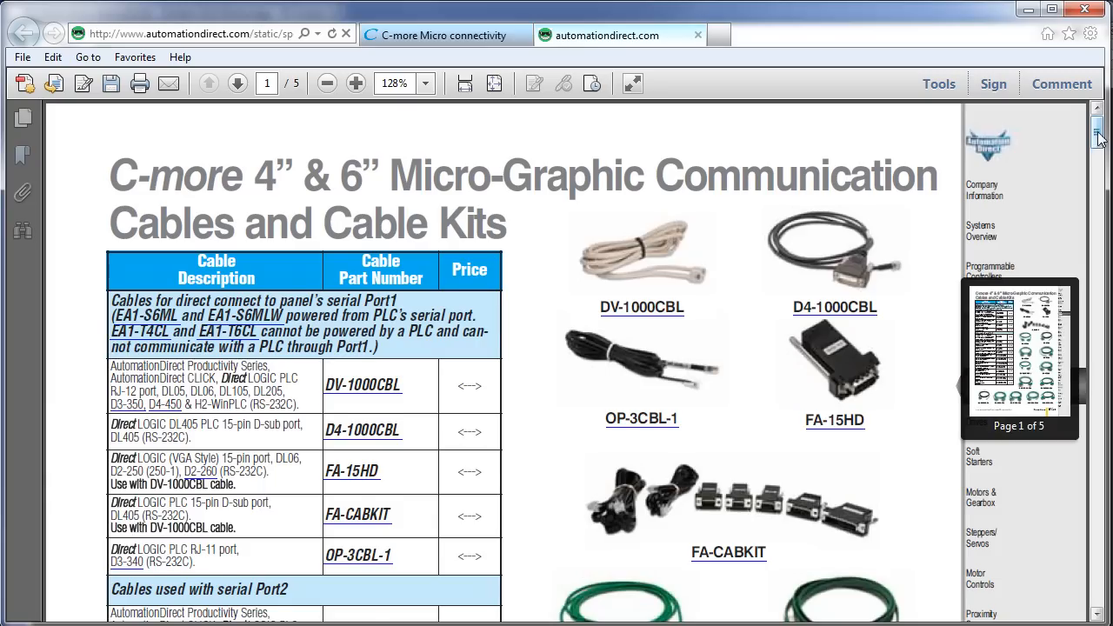
scroll("down", 3)
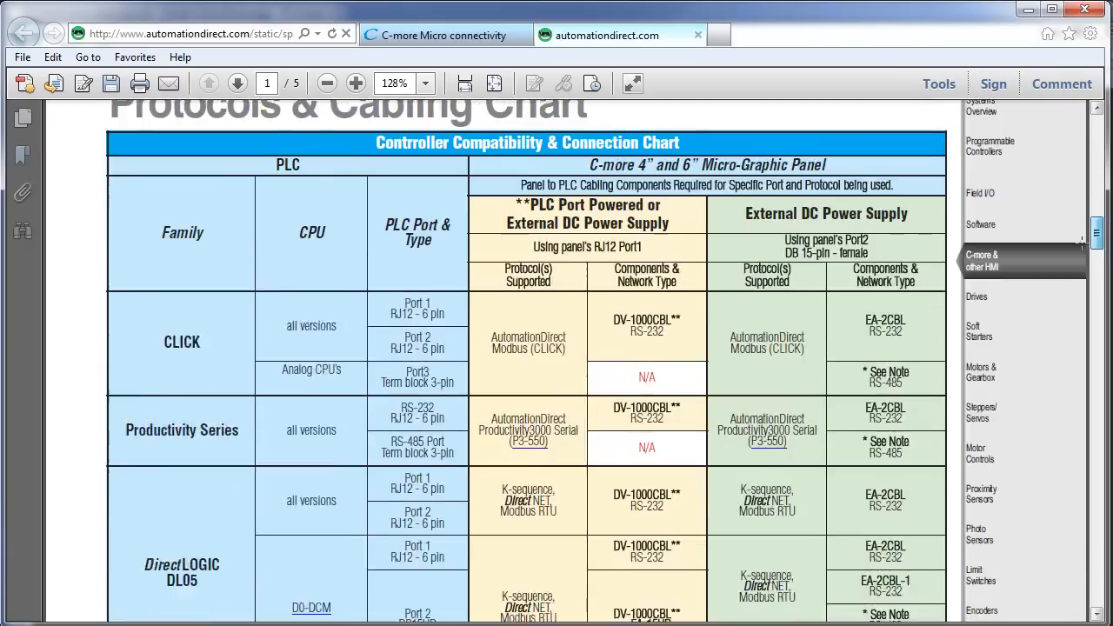
left_click(236, 84)
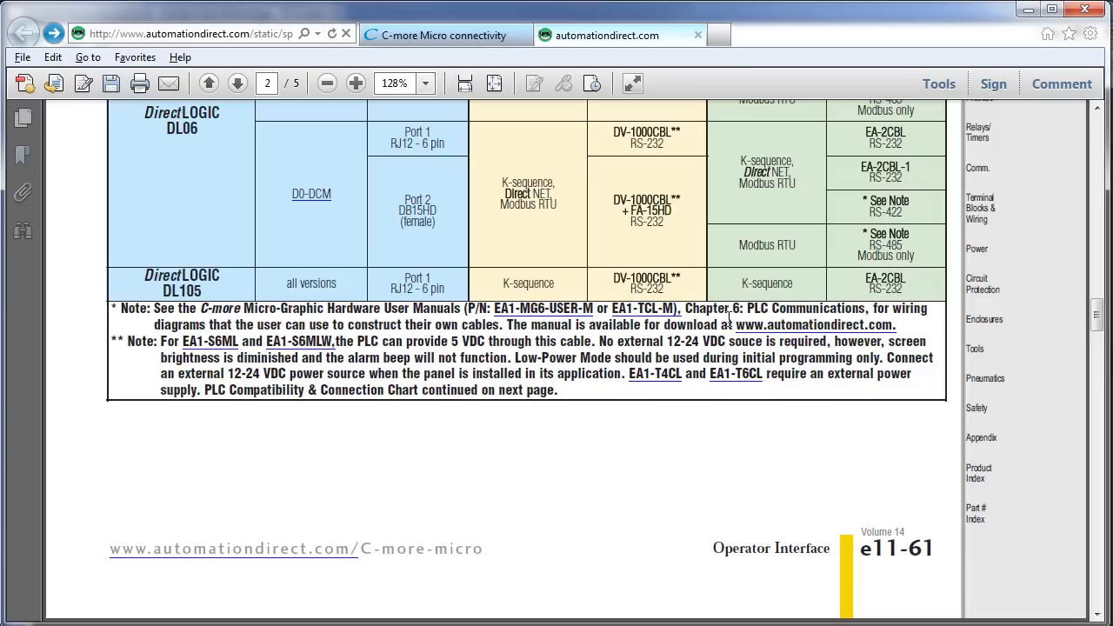
mouse_move(730, 319)
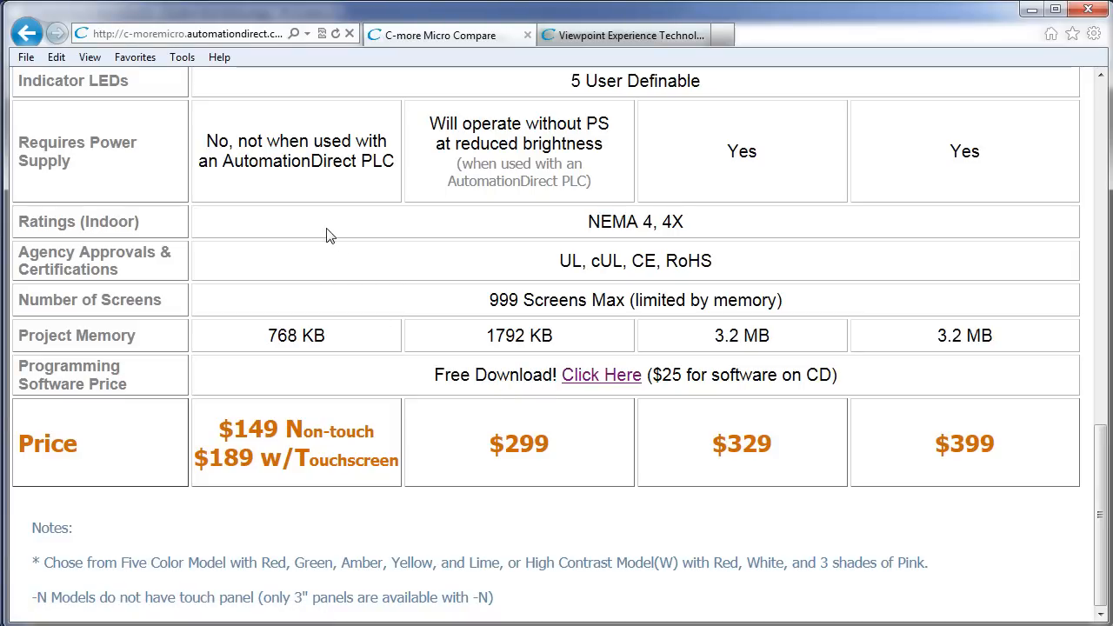
mouse_move(522, 264)
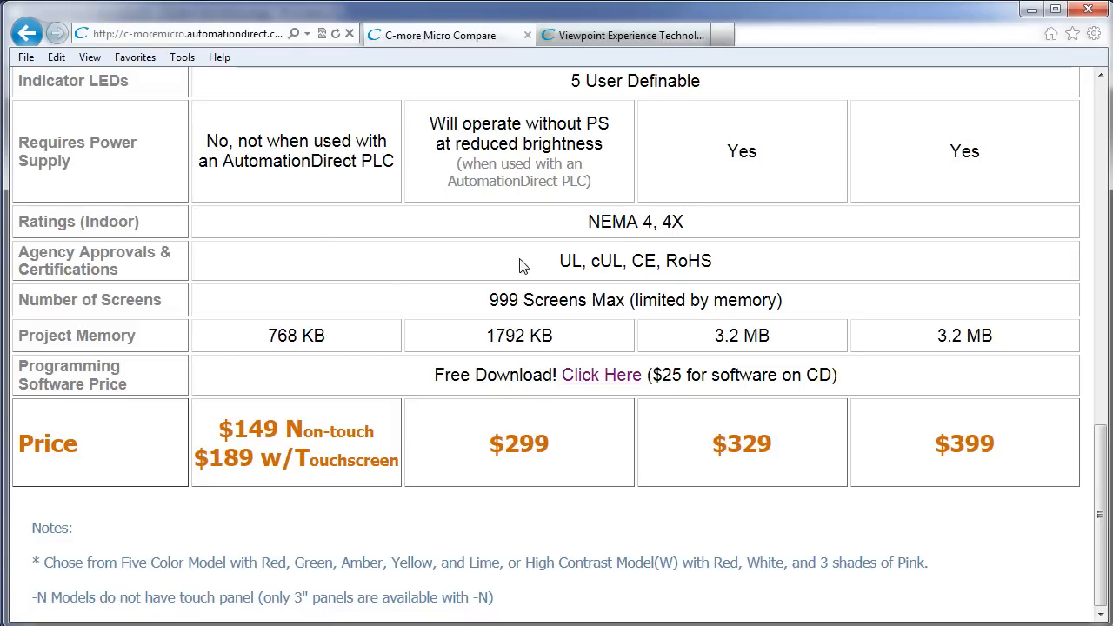
mouse_move(404, 299)
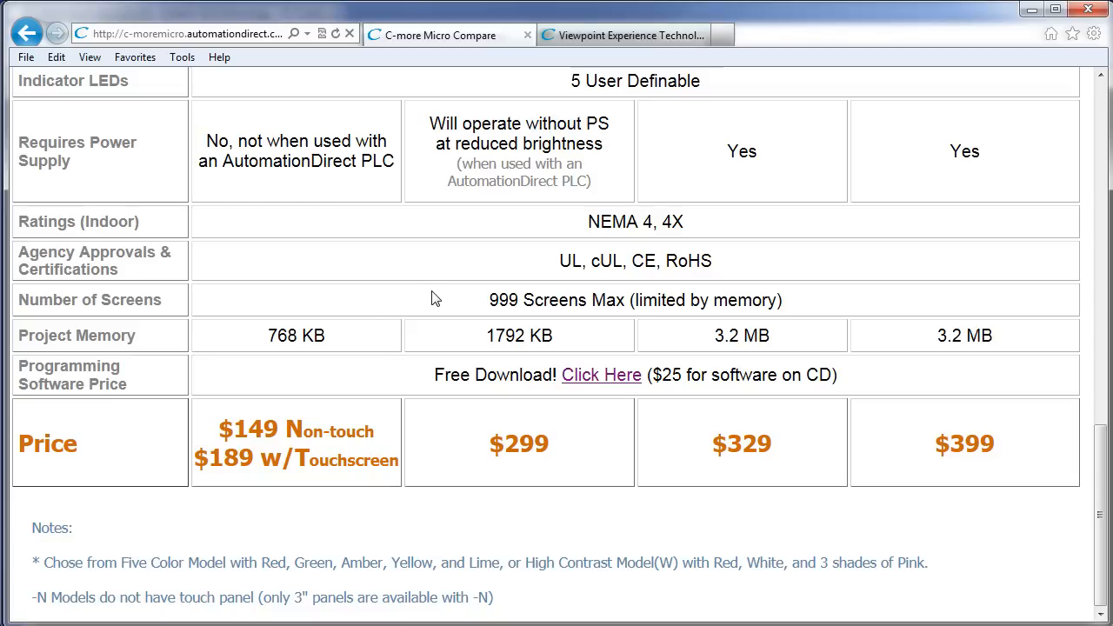
mouse_move(671, 299)
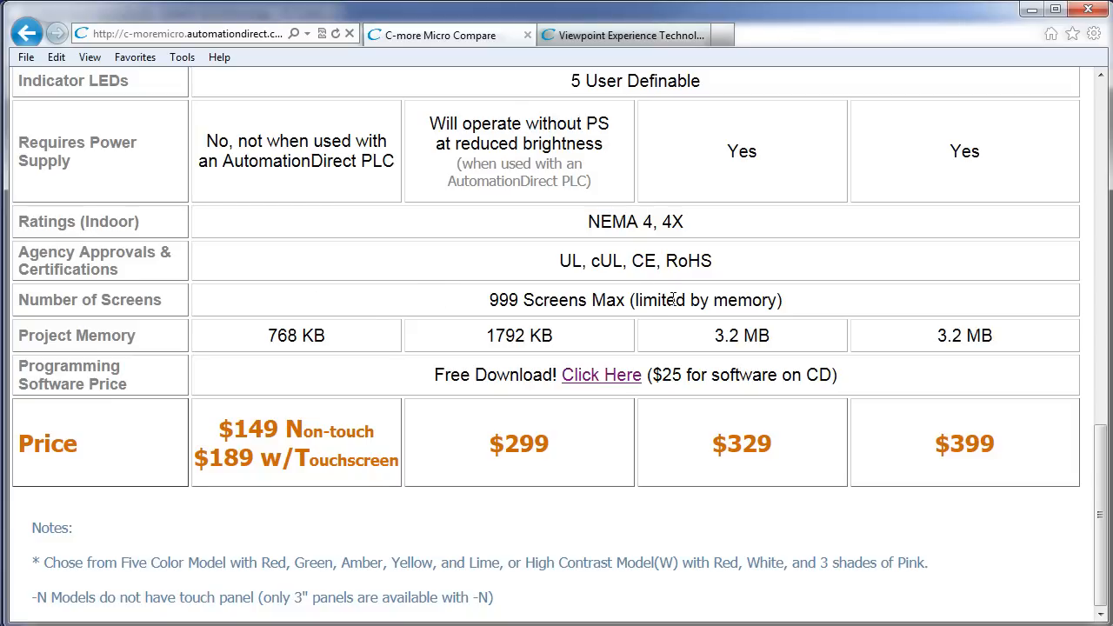
mouse_move(443, 337)
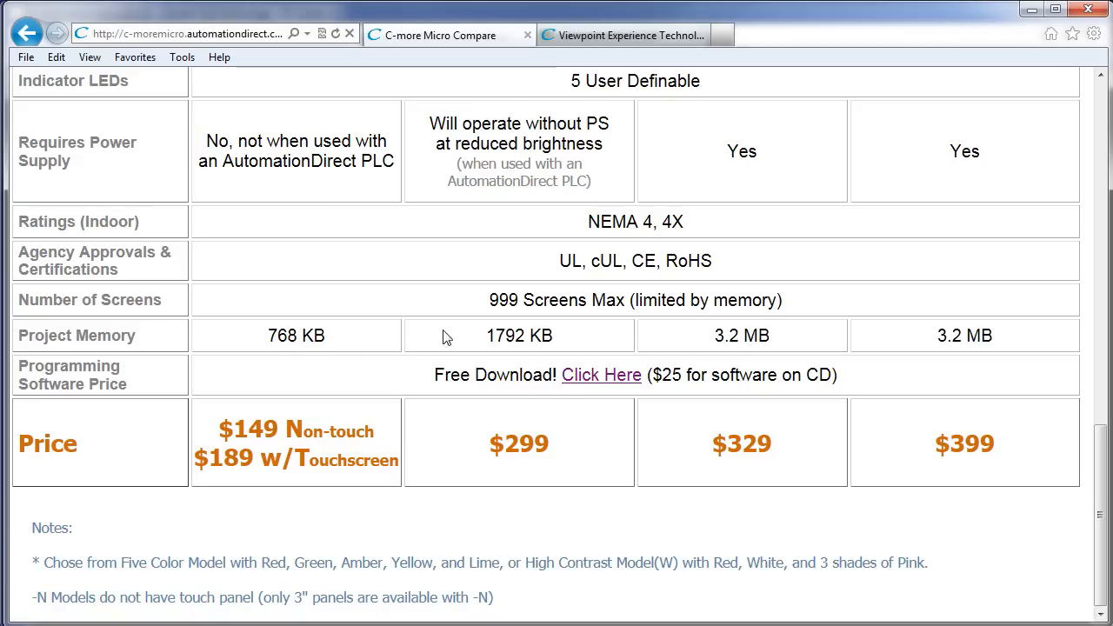
mouse_move(411, 376)
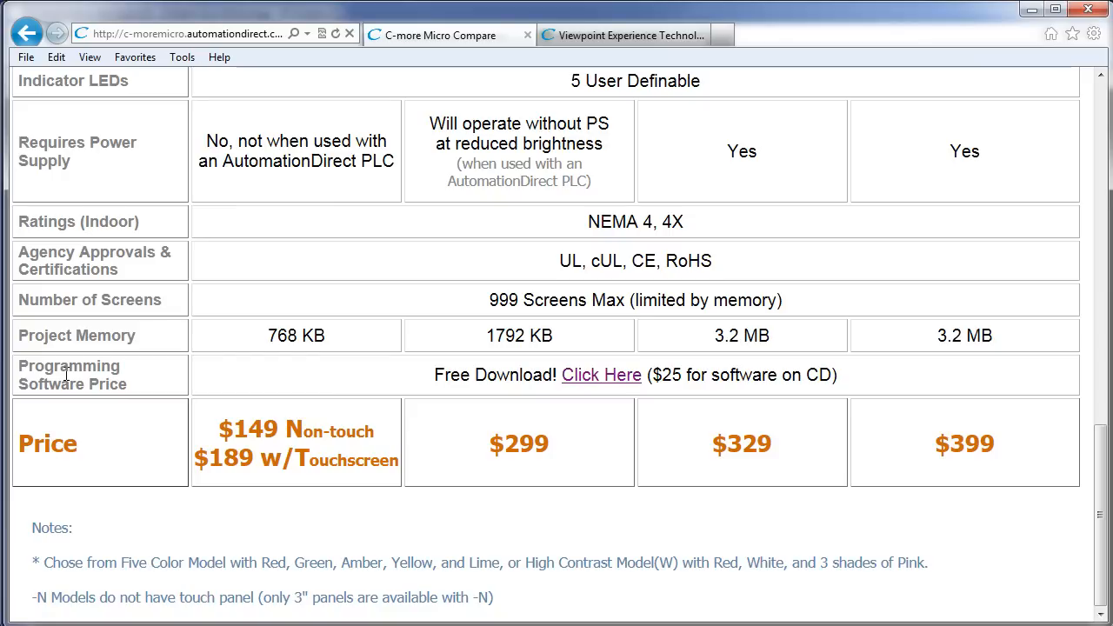
mouse_move(588, 390)
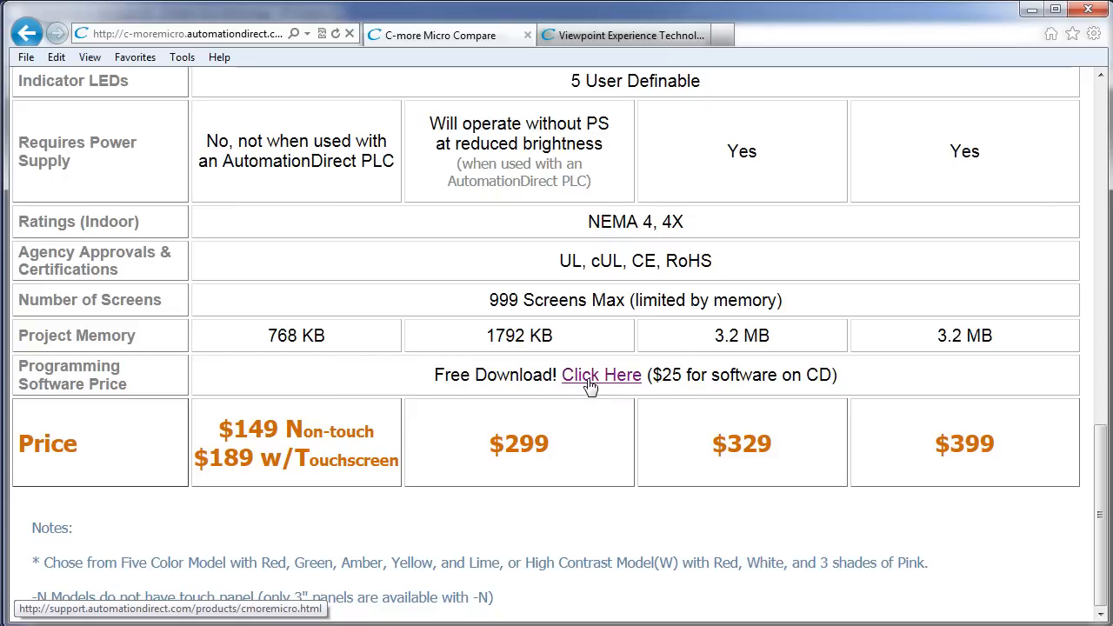
- Highlight the 6", 8", 10", 12" and 15" models bullet in the Need more C-more? ad
scroll("up", 3)
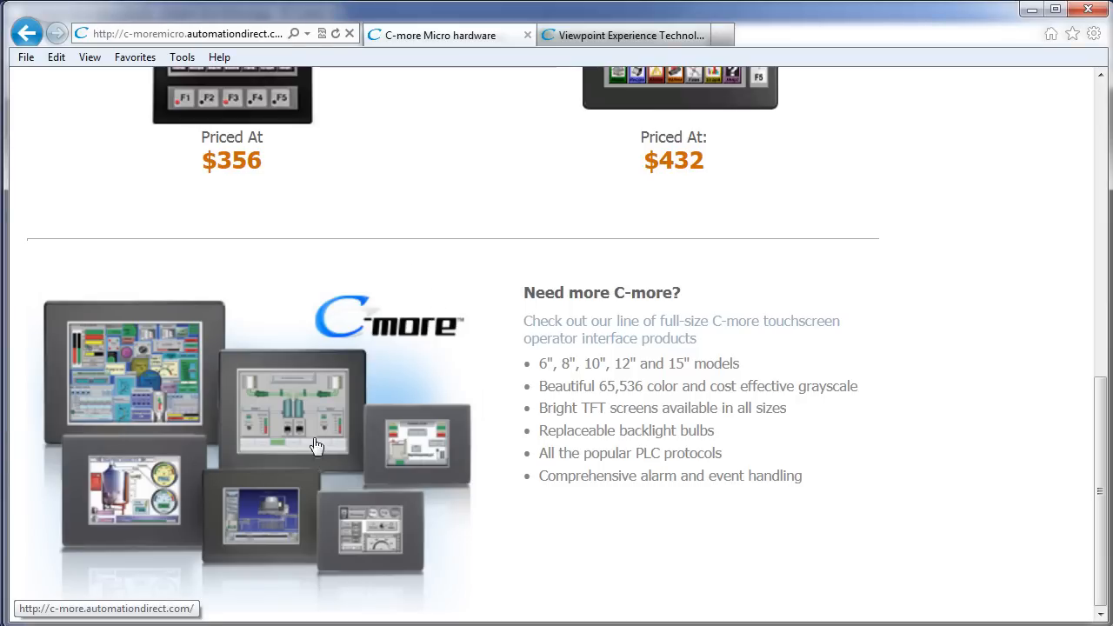
mouse_move(260, 435)
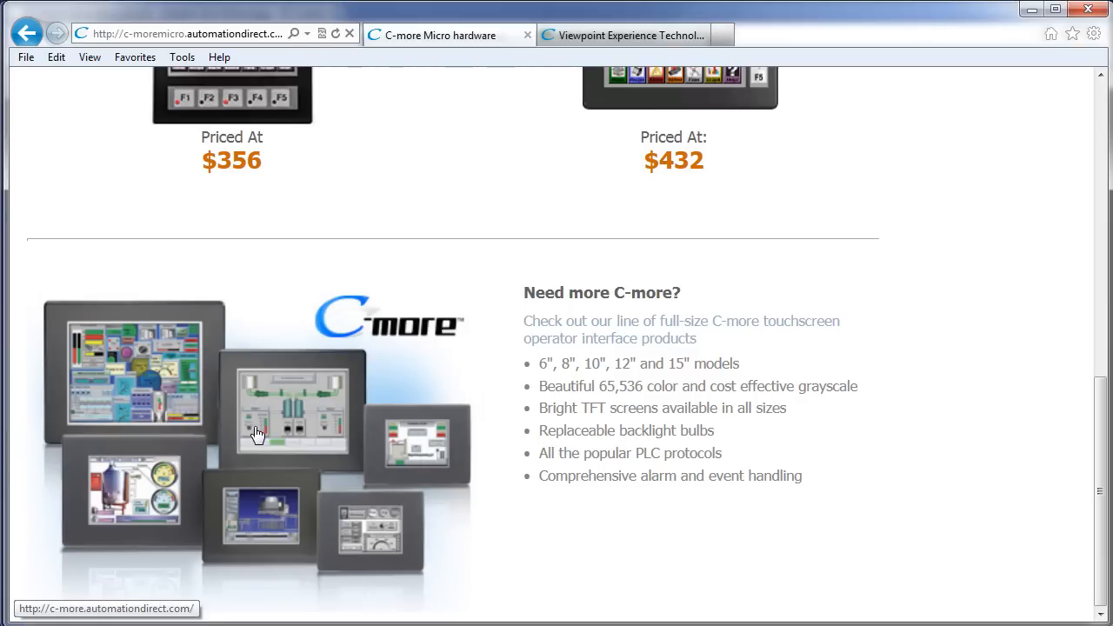
left_click_drag(539, 364, 692, 364)
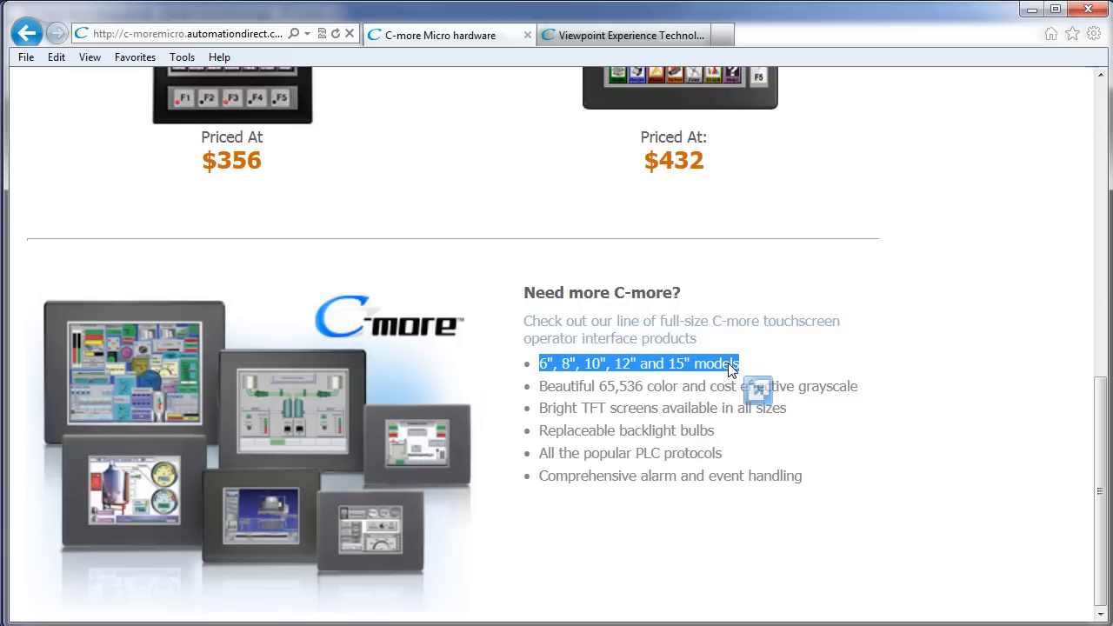
mouse_move(245, 317)
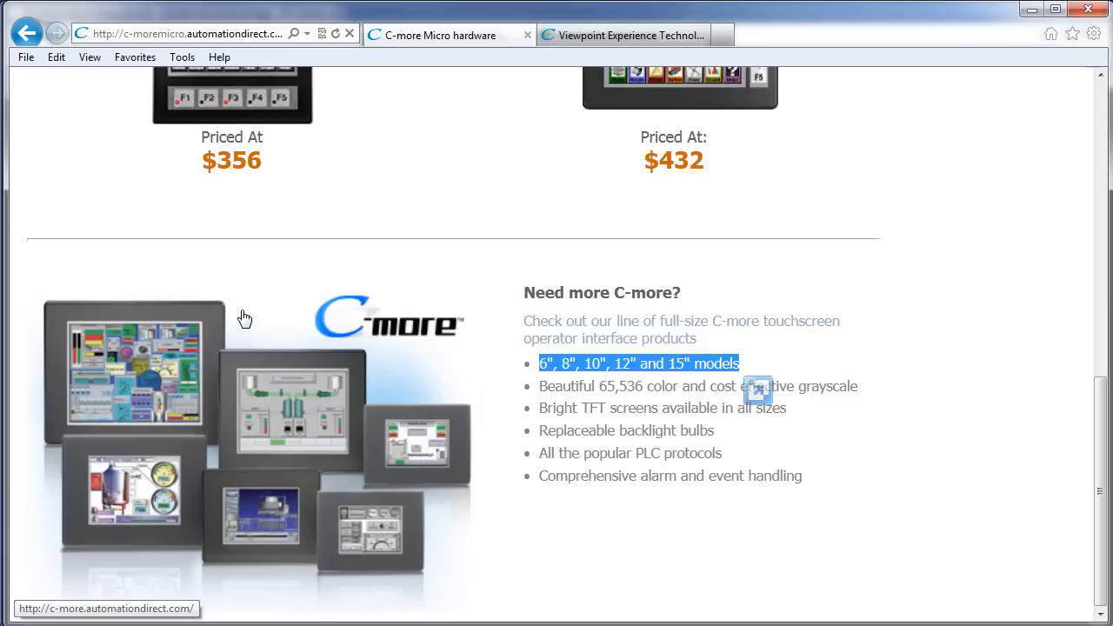
mouse_move(288, 372)
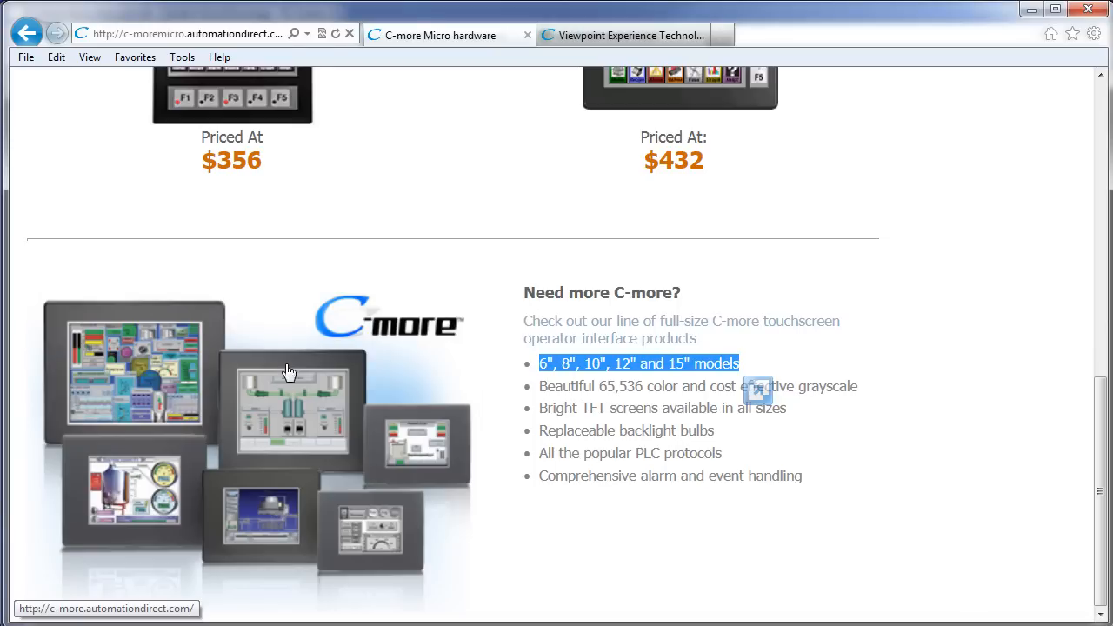
mouse_move(323, 476)
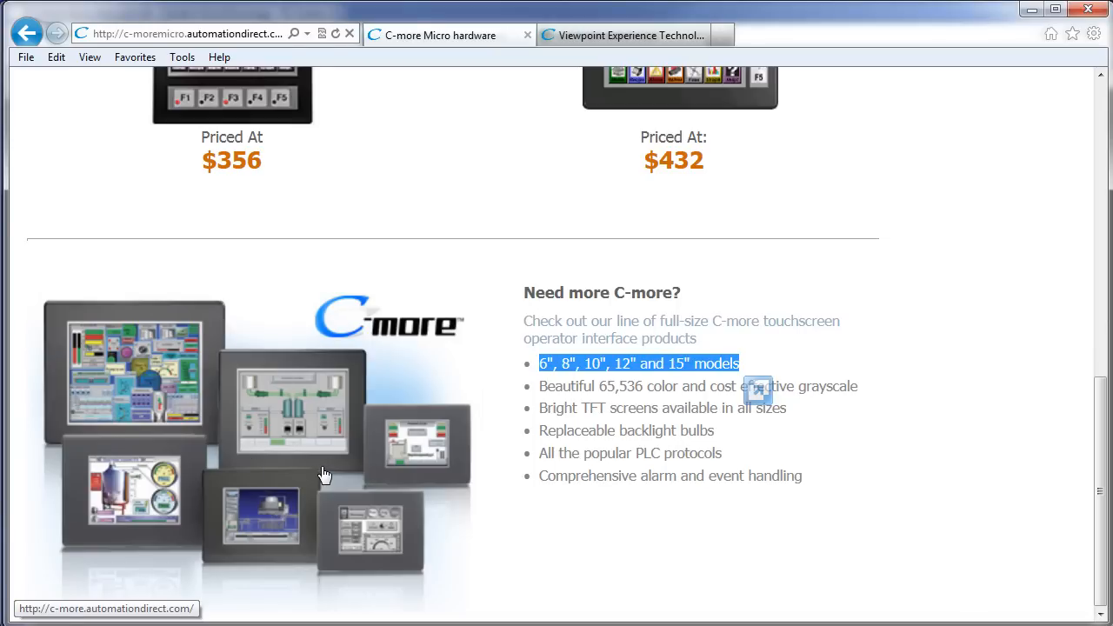